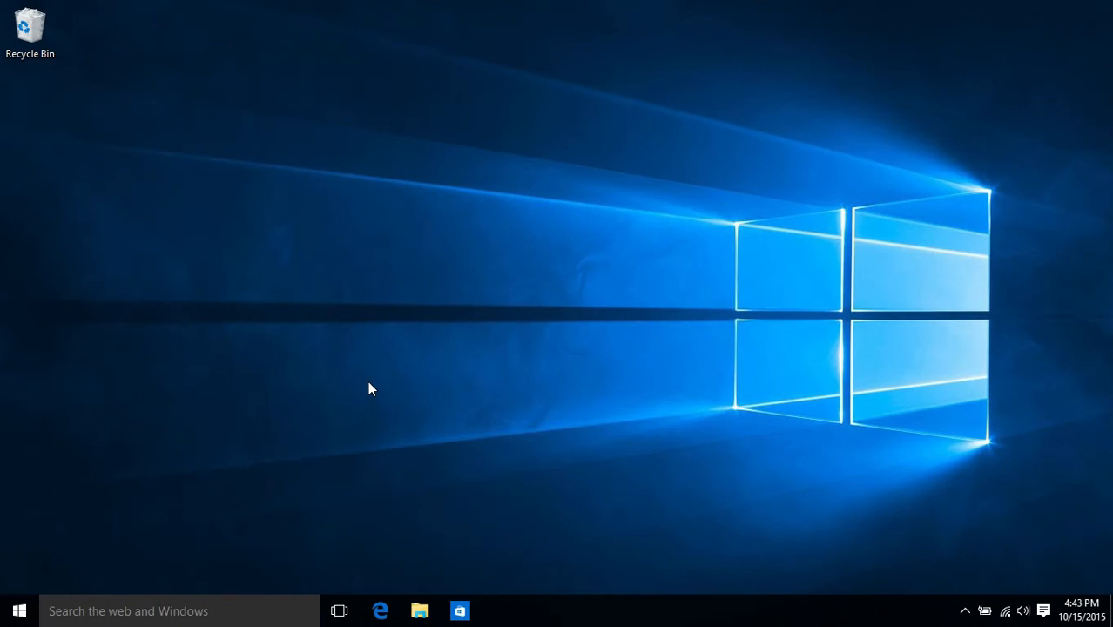
{"action": "left_click", "coordinate": [380, 610]}
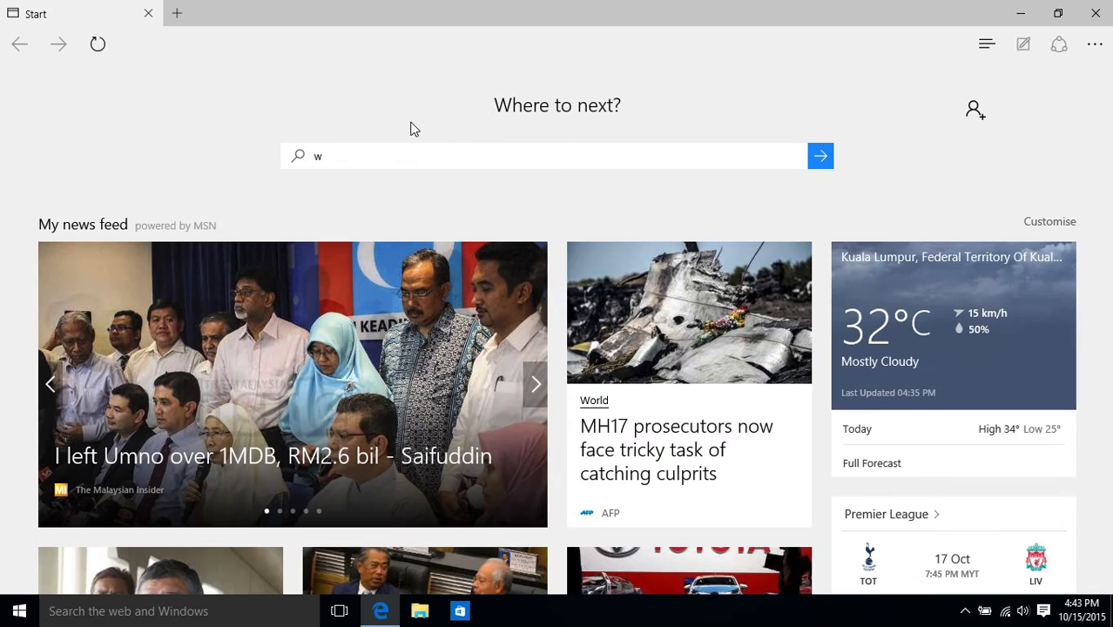
{"action": "type", "text": "ww.my-"}
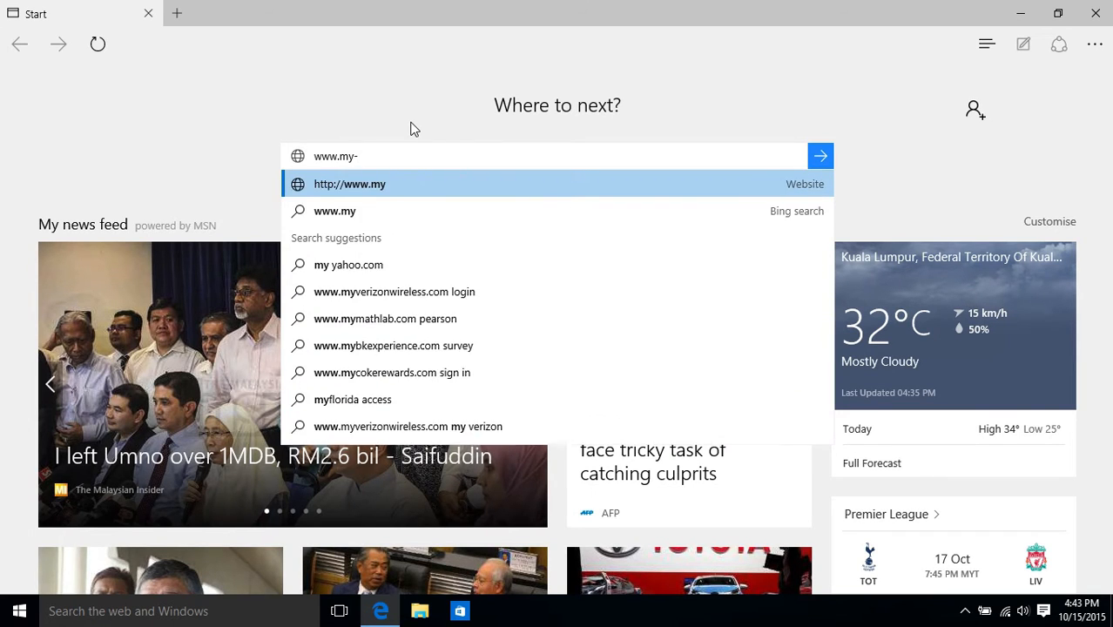
{"action": "type", "text": "private-network.co.uk"}
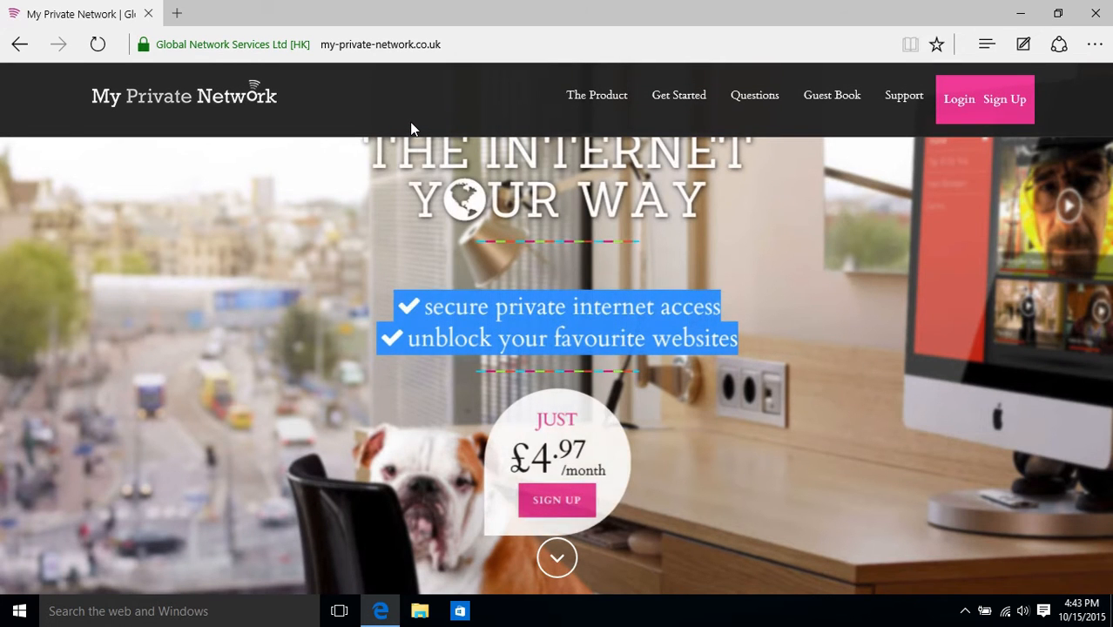
Go to Get Started and pick the Windows 10 VPN Setup guide
{"action": "left_click", "coordinate": [679, 95]}
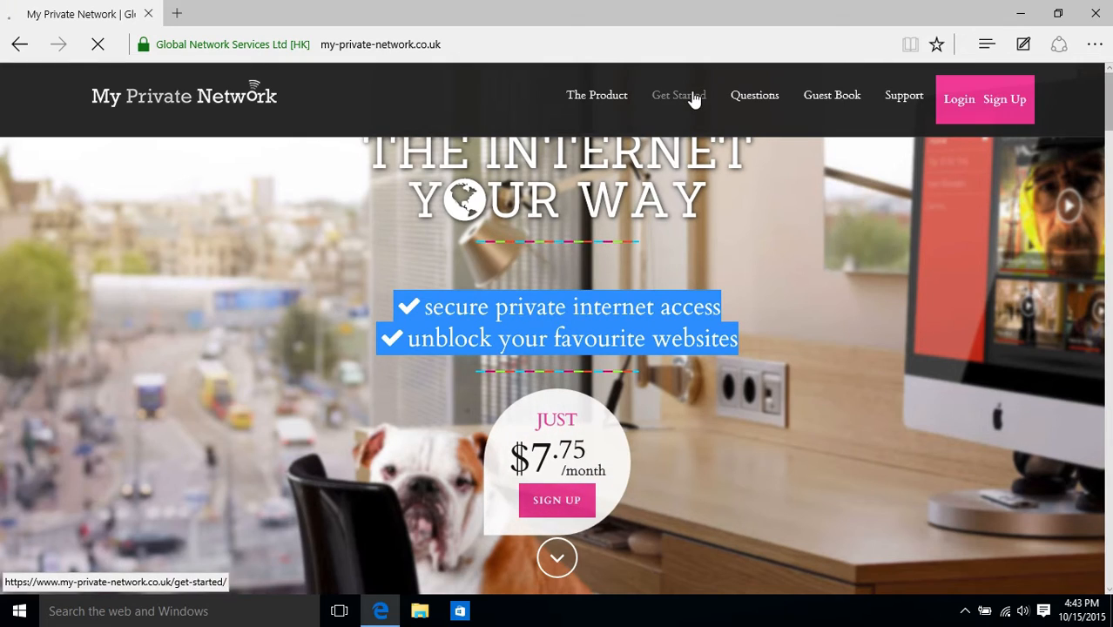
{"action": "left_click", "coordinate": [679, 95]}
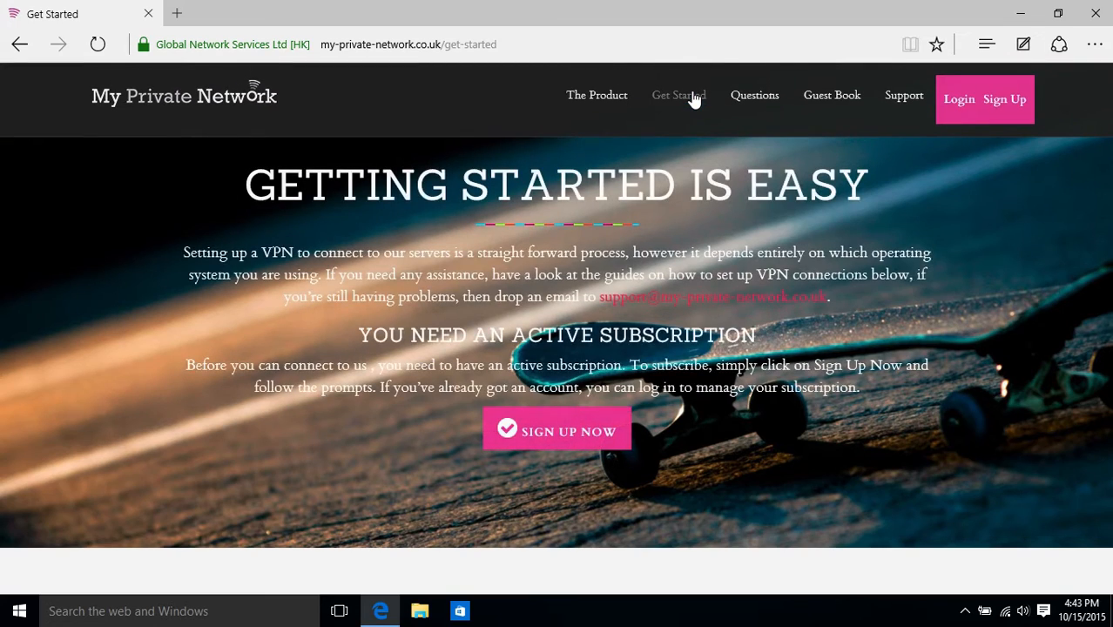
{"action": "scroll", "scroll_direction": "down", "scroll_amount": 3}
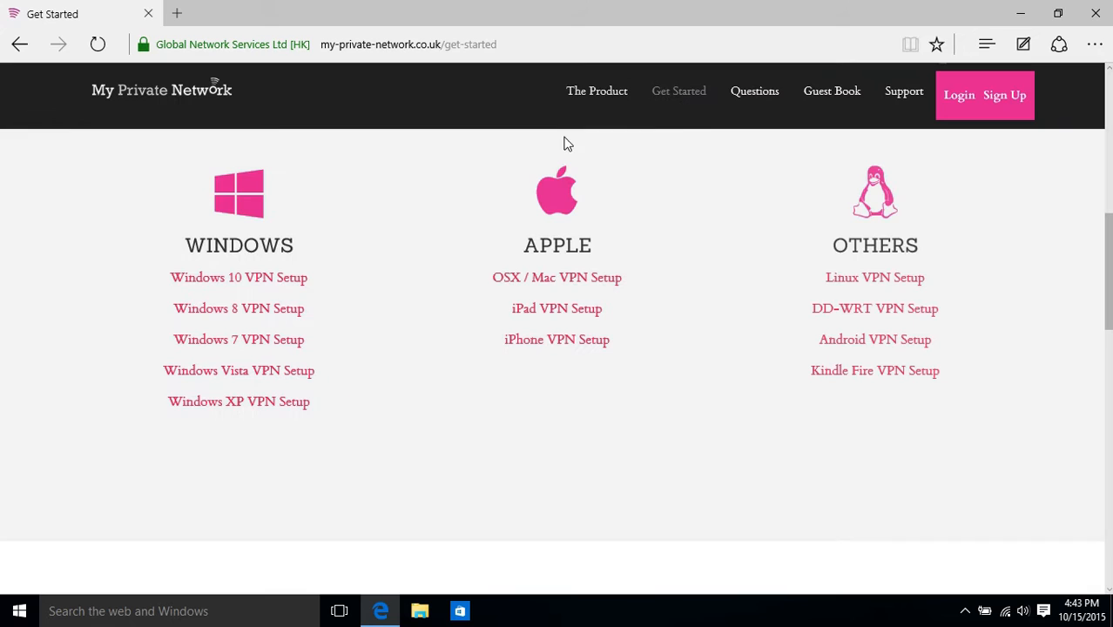
{"action": "left_click", "coordinate": [239, 277]}
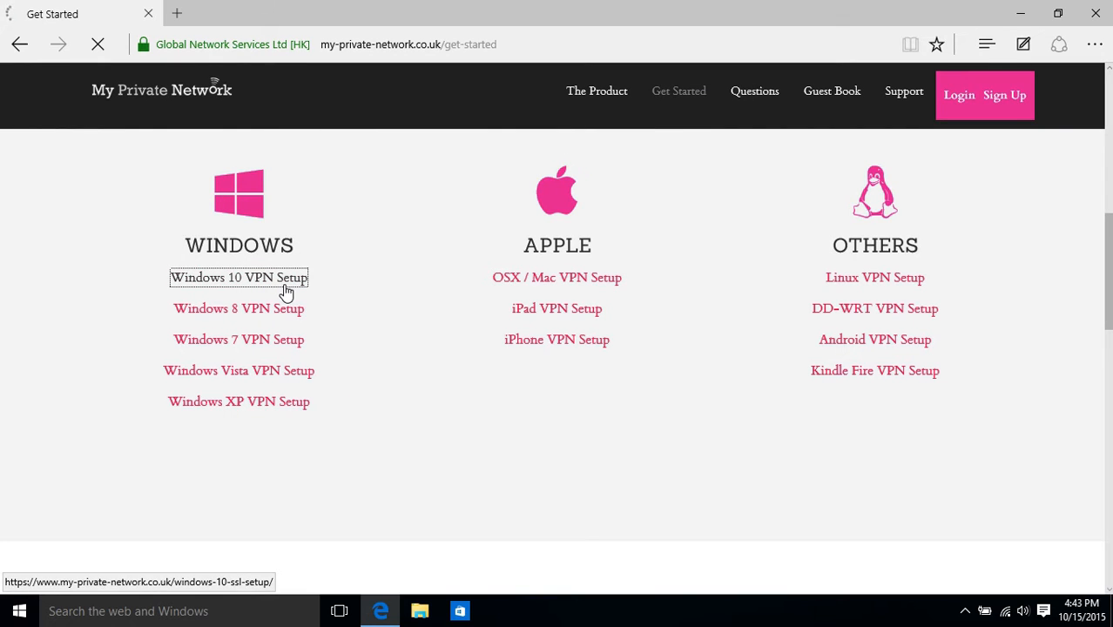
Download the MPN SSL OpenVPN installer from step 2 and bring up its setup wizard
{"action": "left_click", "coordinate": [239, 277]}
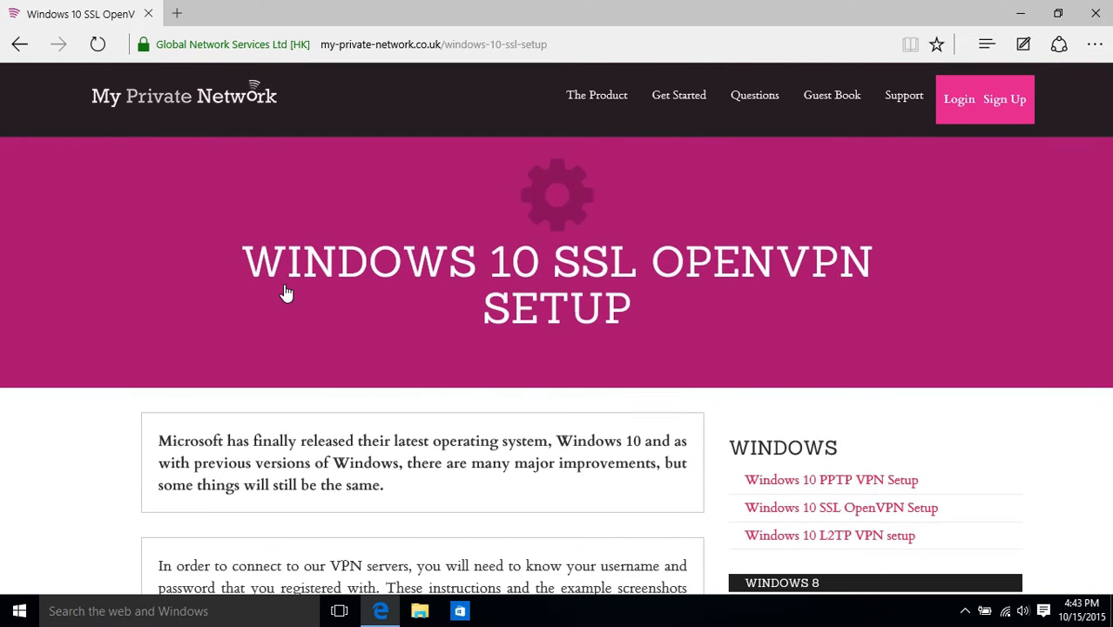
{"action": "scroll", "scroll_direction": "down", "scroll_amount": 3}
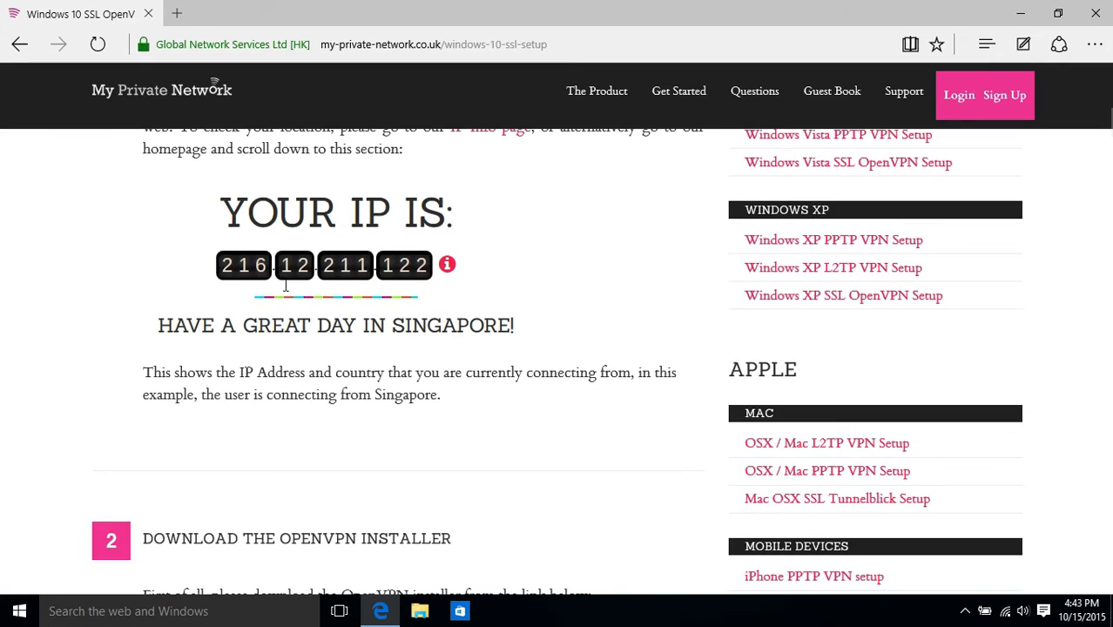
{"action": "scroll", "scroll_direction": "down", "scroll_amount": 3}
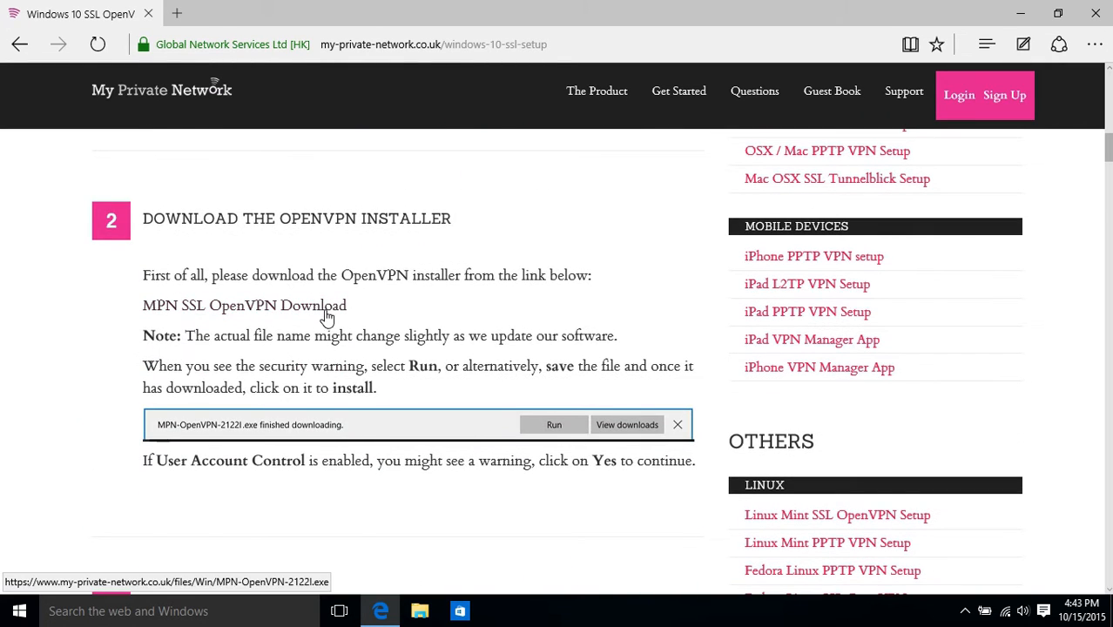
{"action": "left_click", "coordinate": [244, 305]}
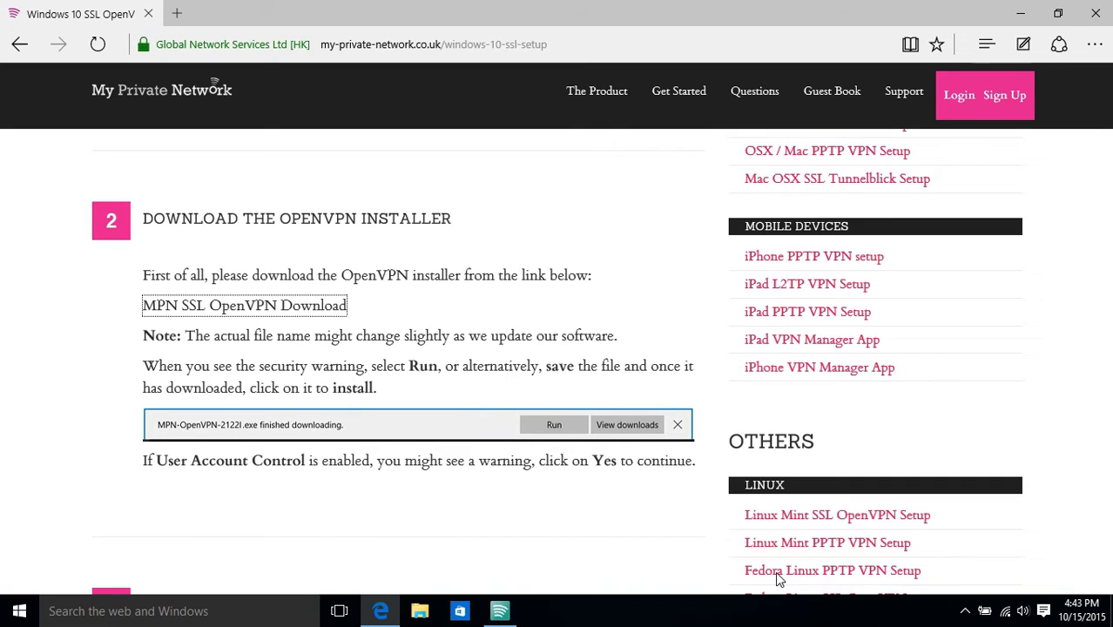
{"action": "mouse_move", "coordinate": [640, 350]}
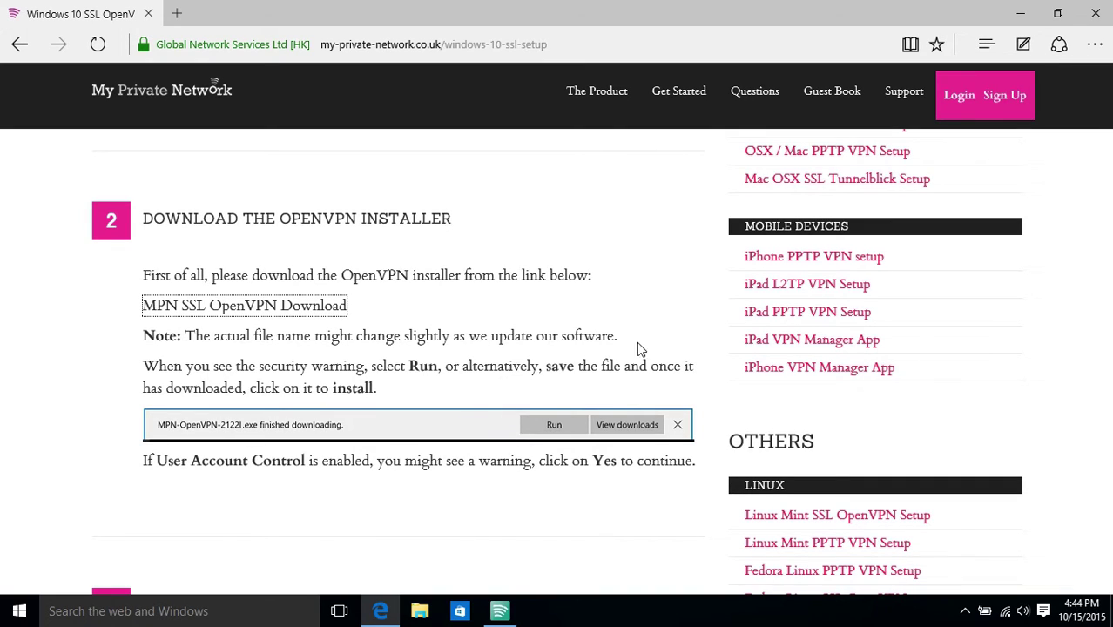
{"action": "left_click", "coordinate": [244, 305]}
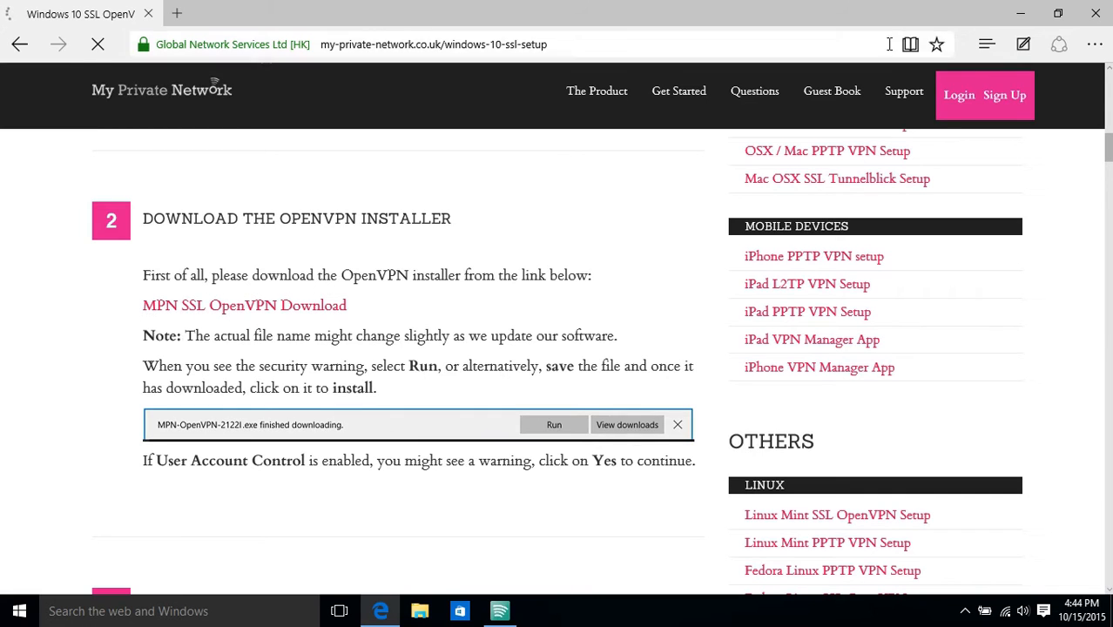
{"action": "left_click", "coordinate": [554, 424]}
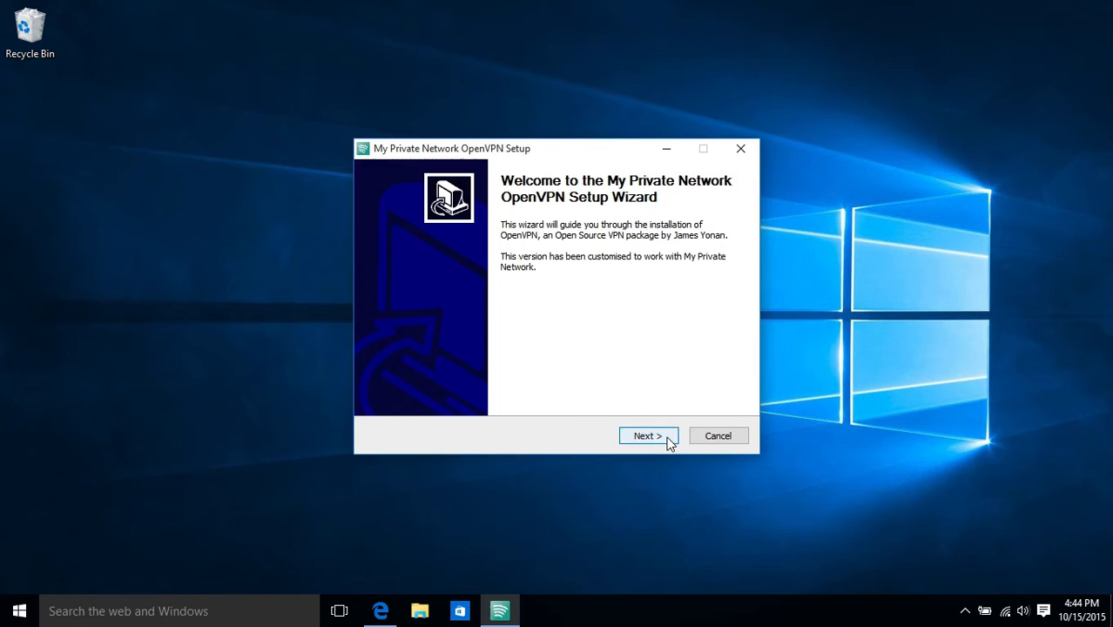
Pass the welcome page and tick Add GBR Connection in the components list
{"action": "left_click", "coordinate": [648, 435]}
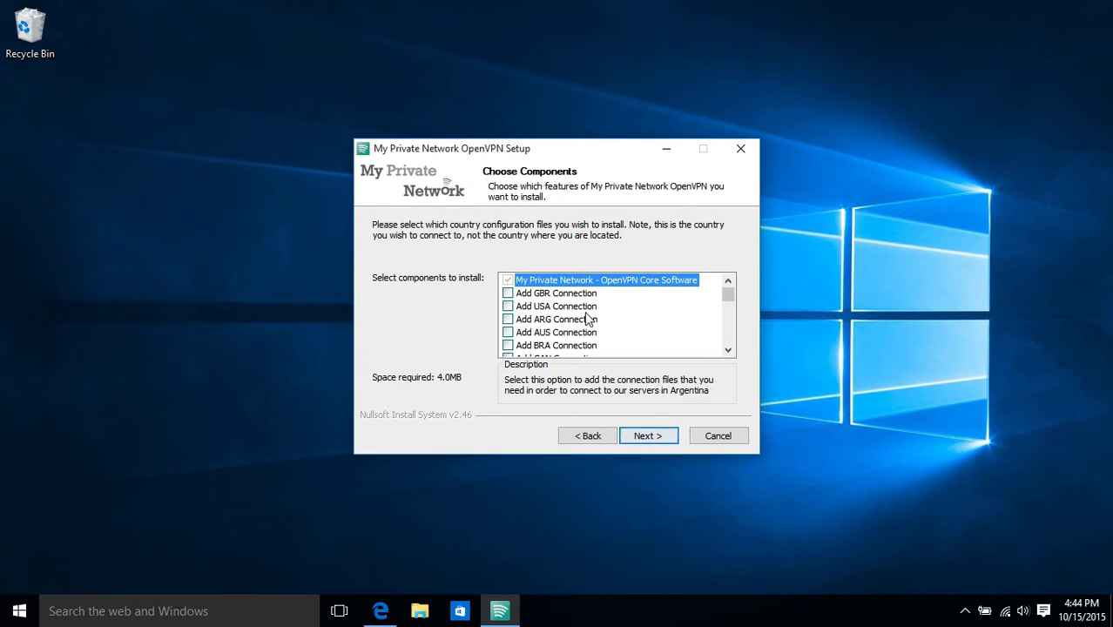
{"action": "scroll", "scroll_direction": "down", "scroll_amount": 3}
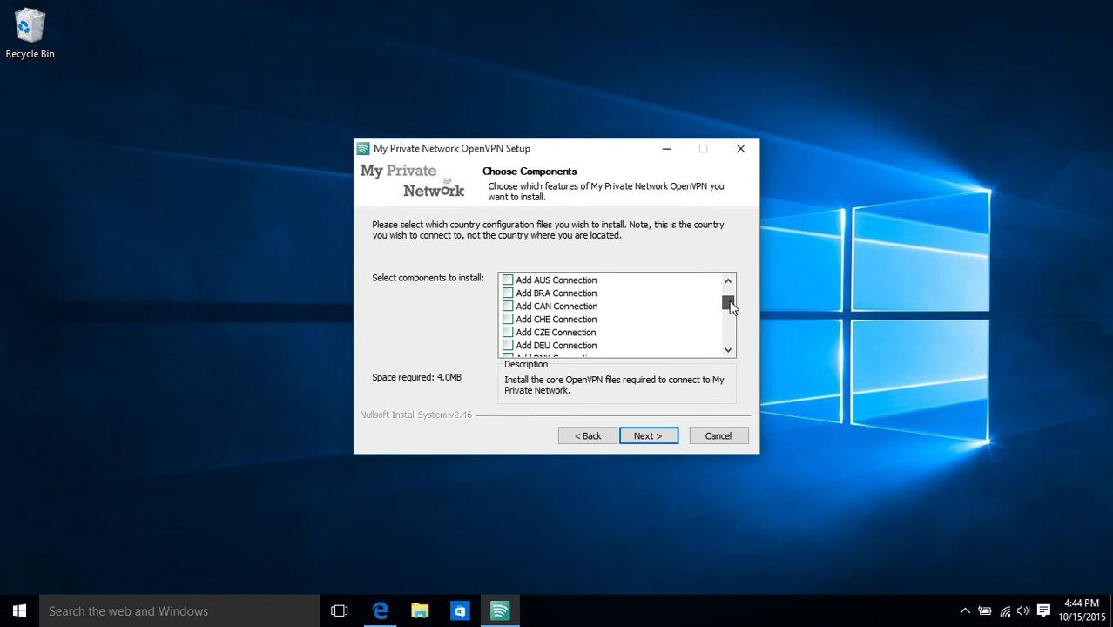
{"action": "scroll", "scroll_direction": "down", "scroll_amount": 3}
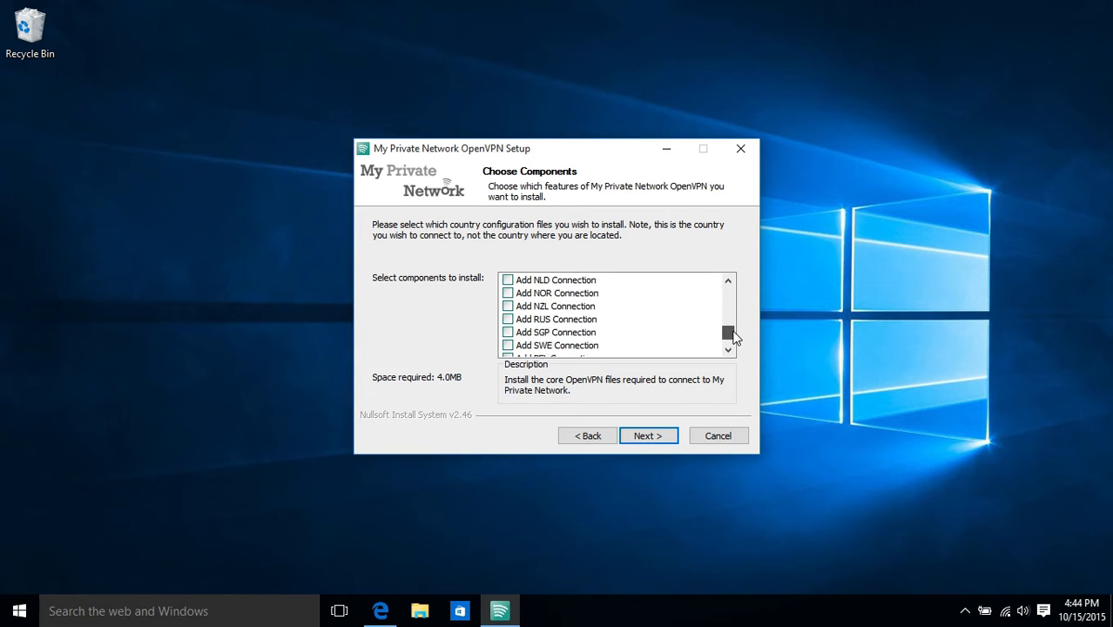
{"action": "scroll", "scroll_direction": "up", "scroll_amount": 3}
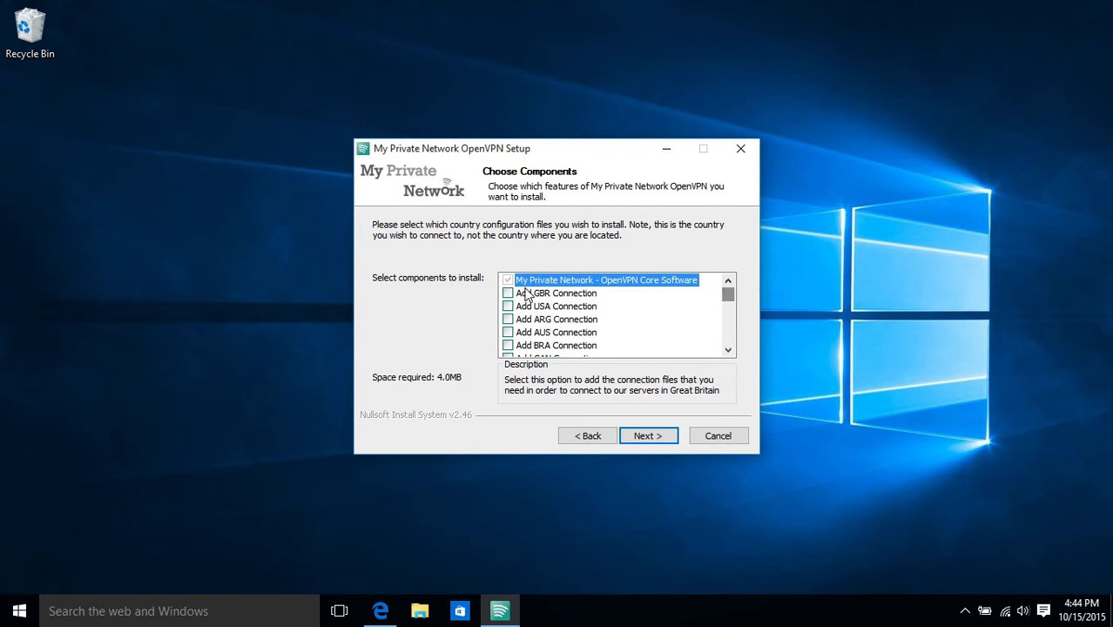
{"action": "left_click", "coordinate": [508, 306]}
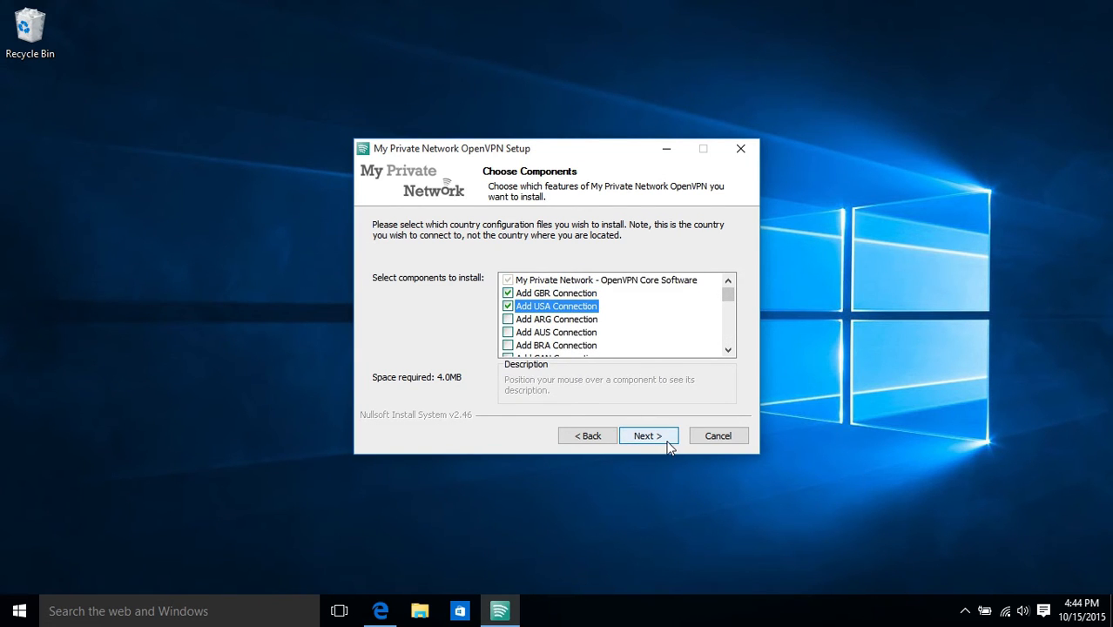
Enter username 'mpntest' and the account password, then continue
{"action": "left_click", "coordinate": [648, 436]}
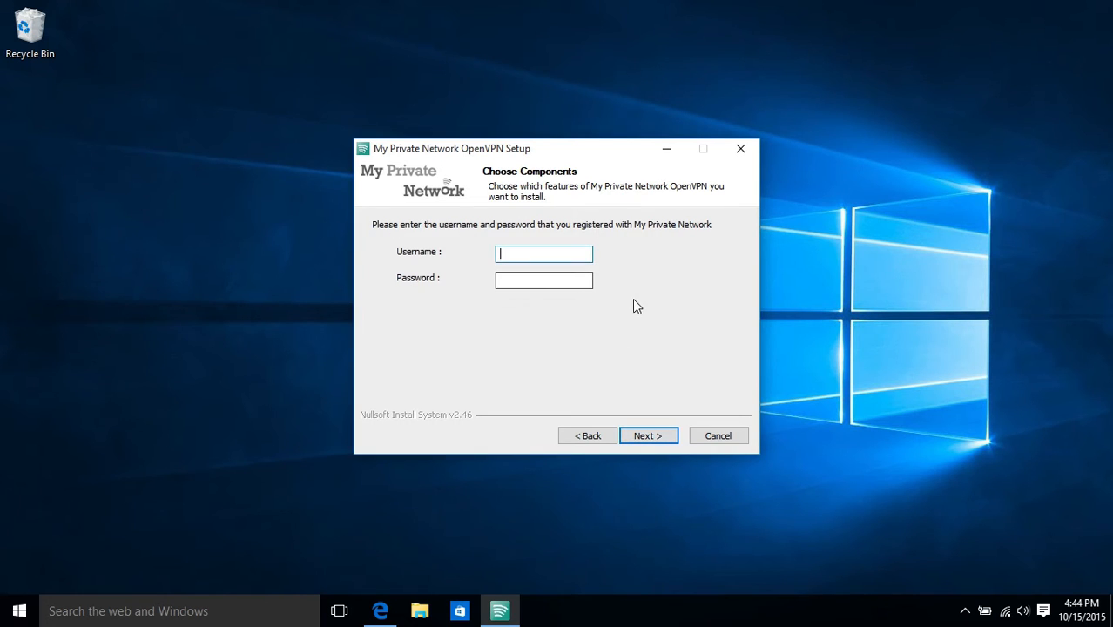
{"action": "type", "text": "mpntest"}
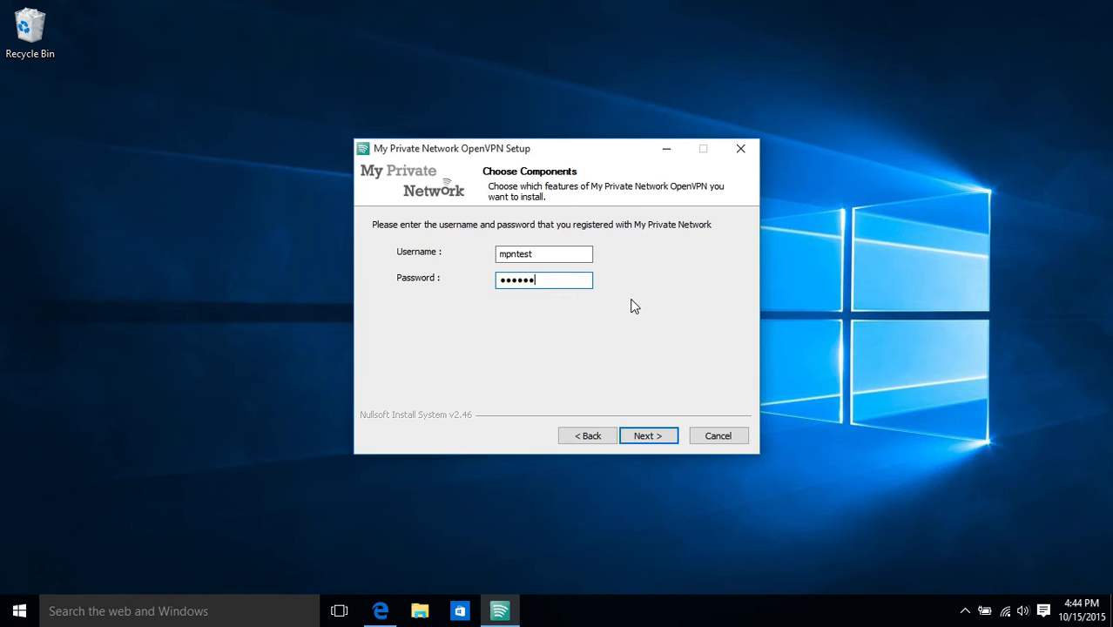
{"action": "type", "text": "•••••"}
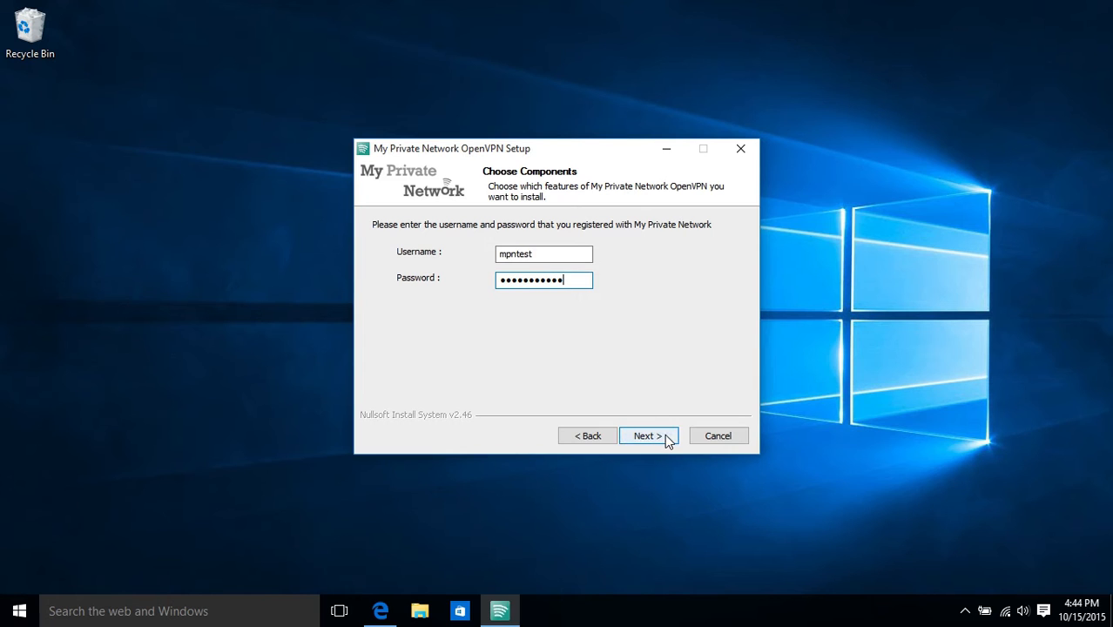
{"action": "left_click", "coordinate": [644, 436]}
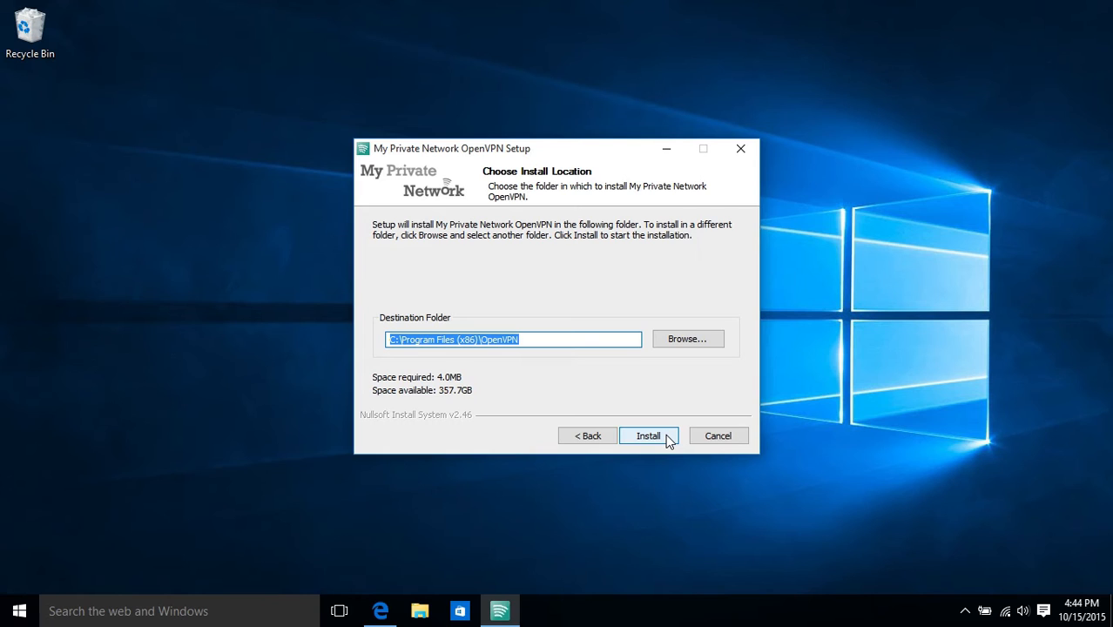
Install to the default folder, allow the adapter driver, and finish without starting the service
{"action": "left_click", "coordinate": [648, 436]}
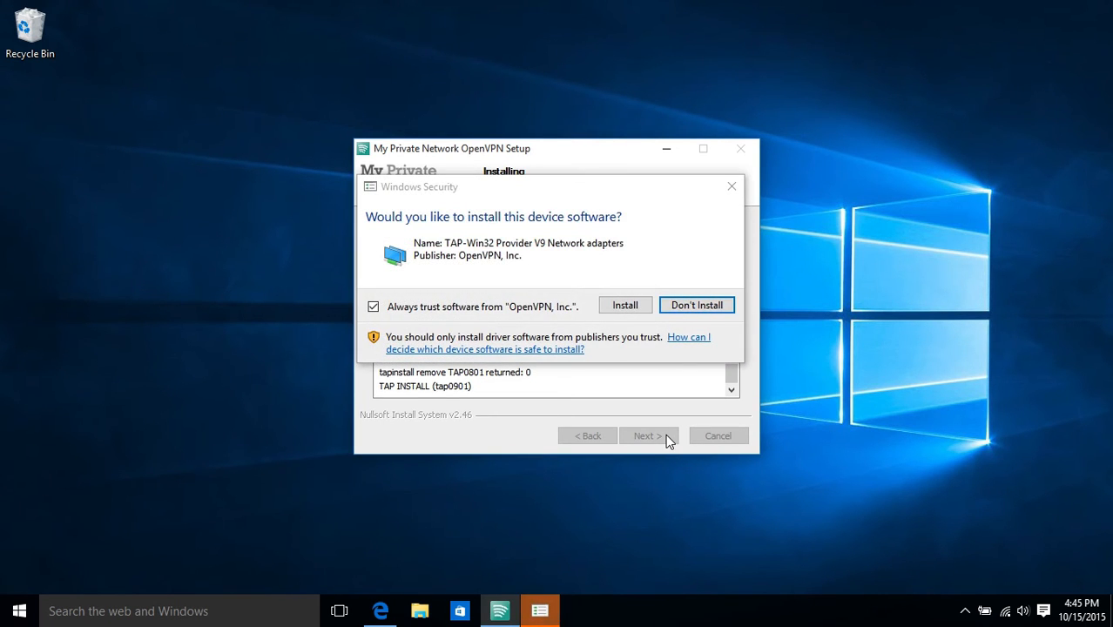
{"action": "mouse_move", "coordinate": [651, 321]}
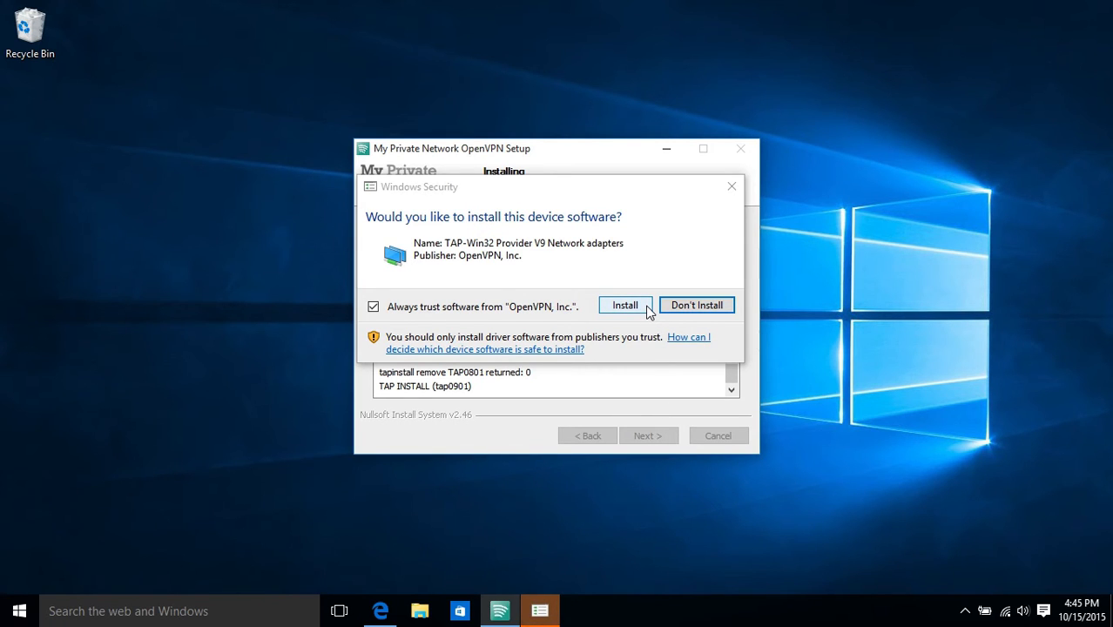
{"action": "left_click", "coordinate": [624, 304]}
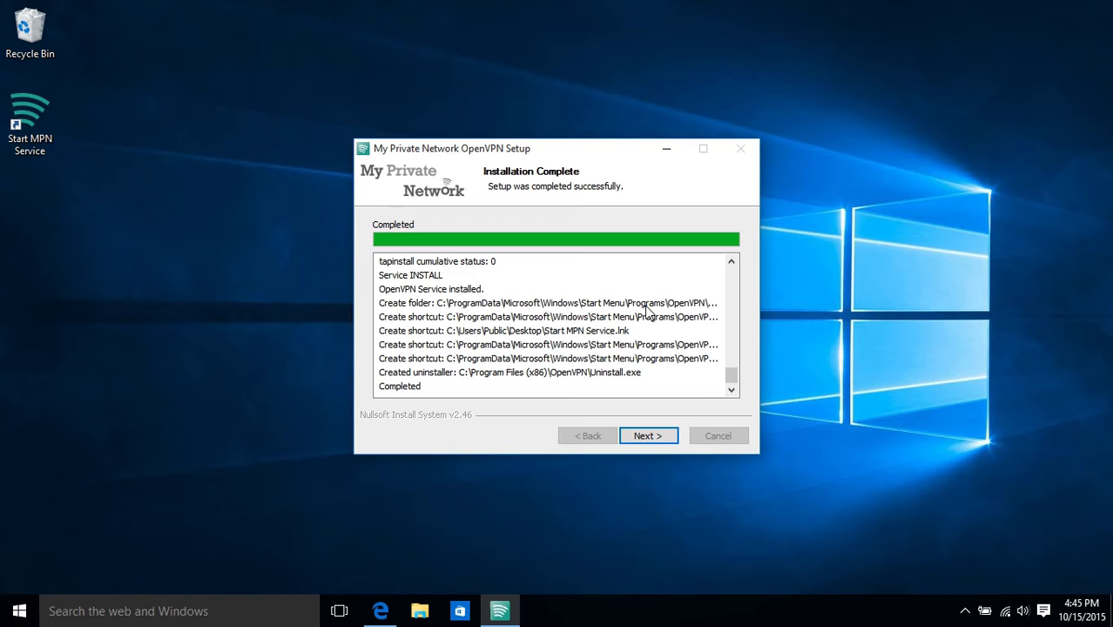
{"action": "left_click", "coordinate": [648, 435]}
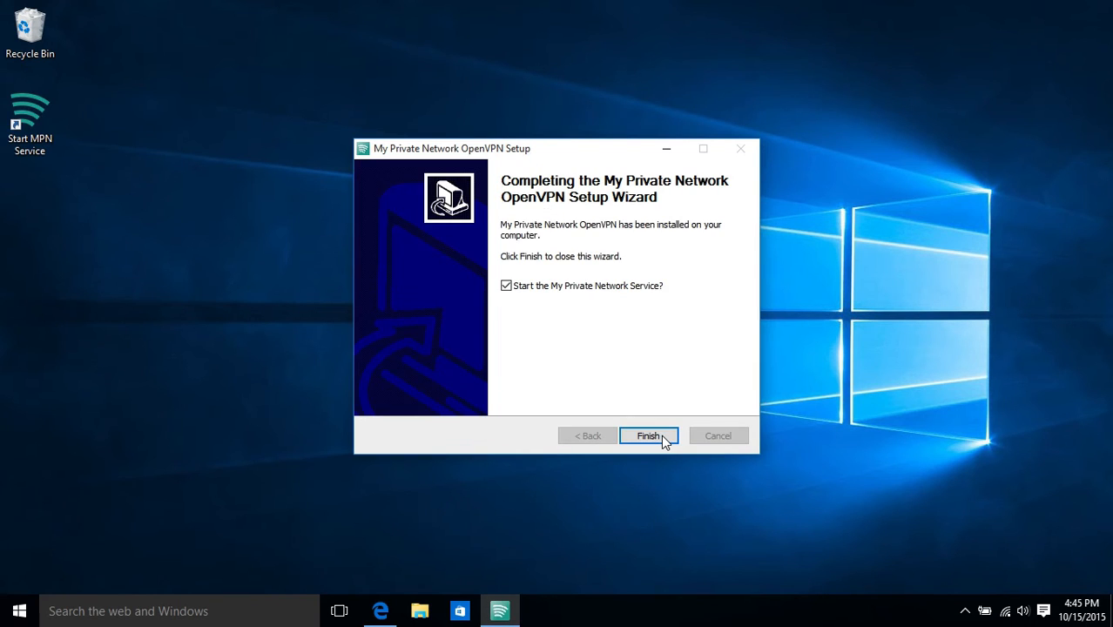
{"action": "left_click", "coordinate": [507, 285]}
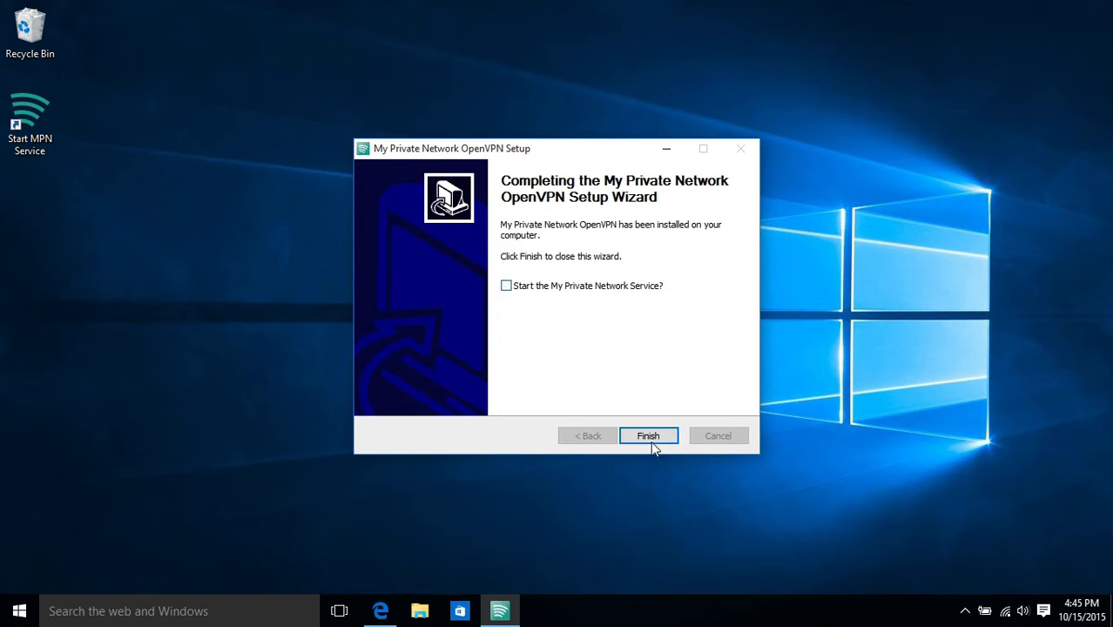
{"action": "left_click", "coordinate": [648, 435]}
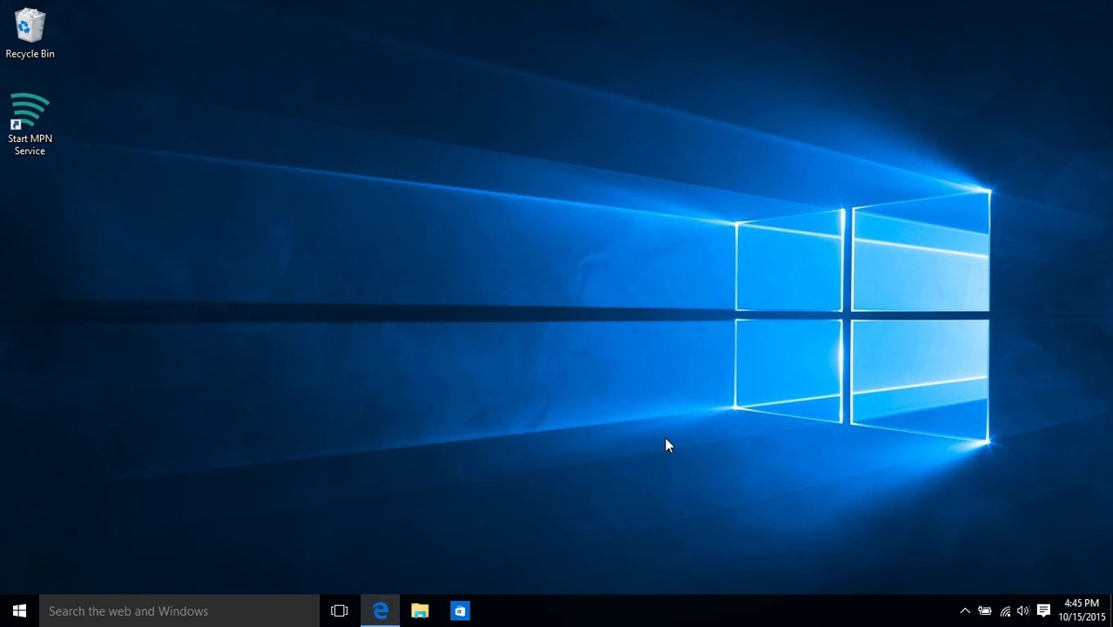
{"action": "mouse_move", "coordinate": [571, 376]}
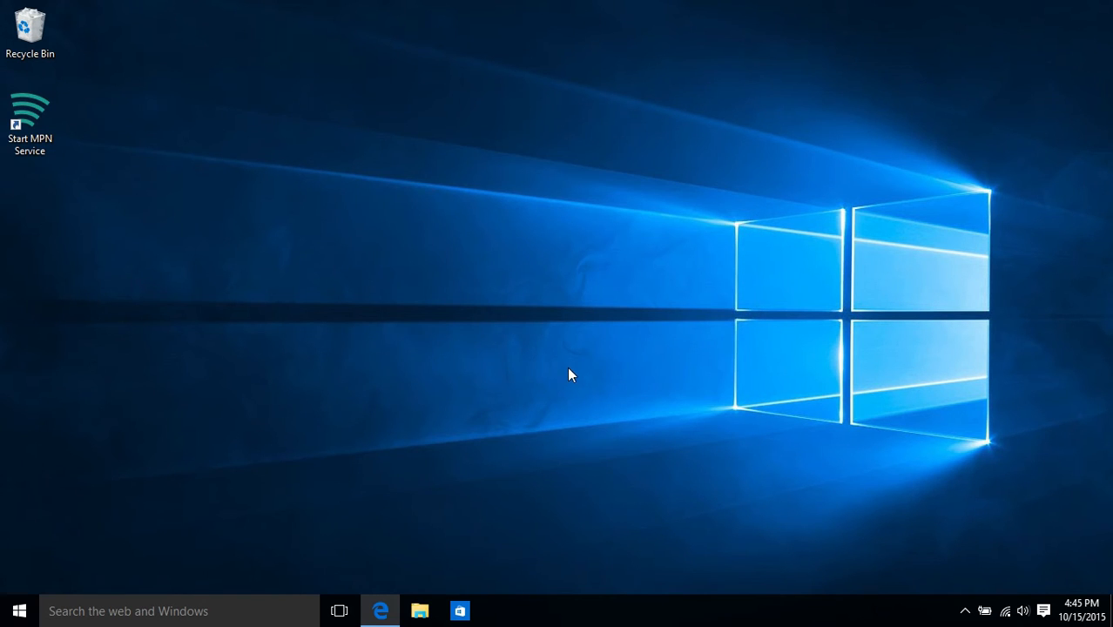
{"action": "mouse_move", "coordinate": [190, 220]}
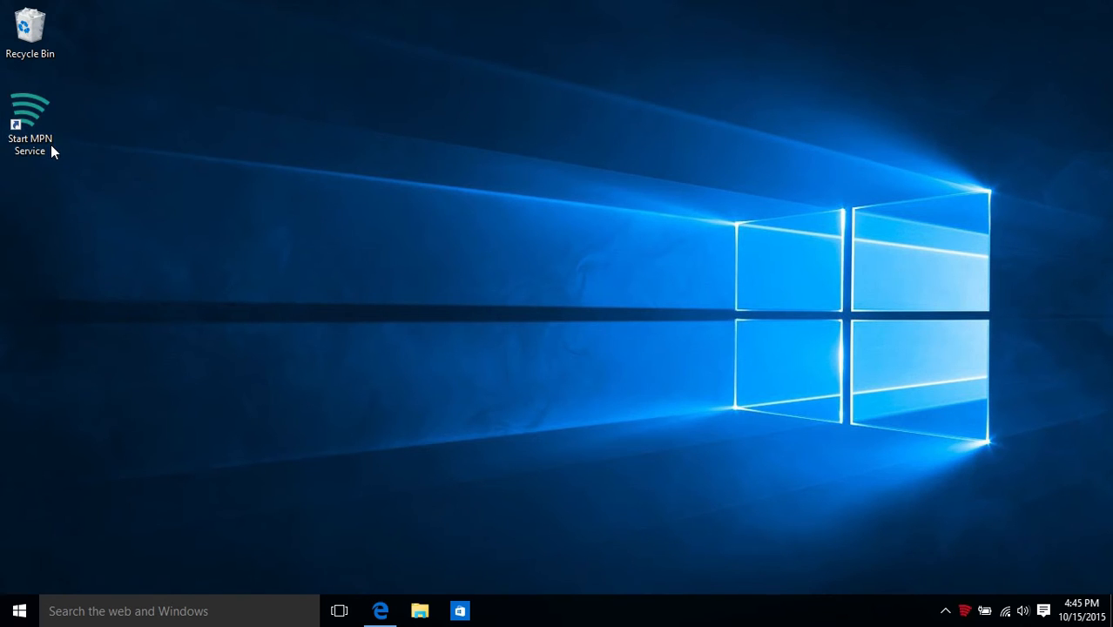
{"action": "mouse_move", "coordinate": [704, 438]}
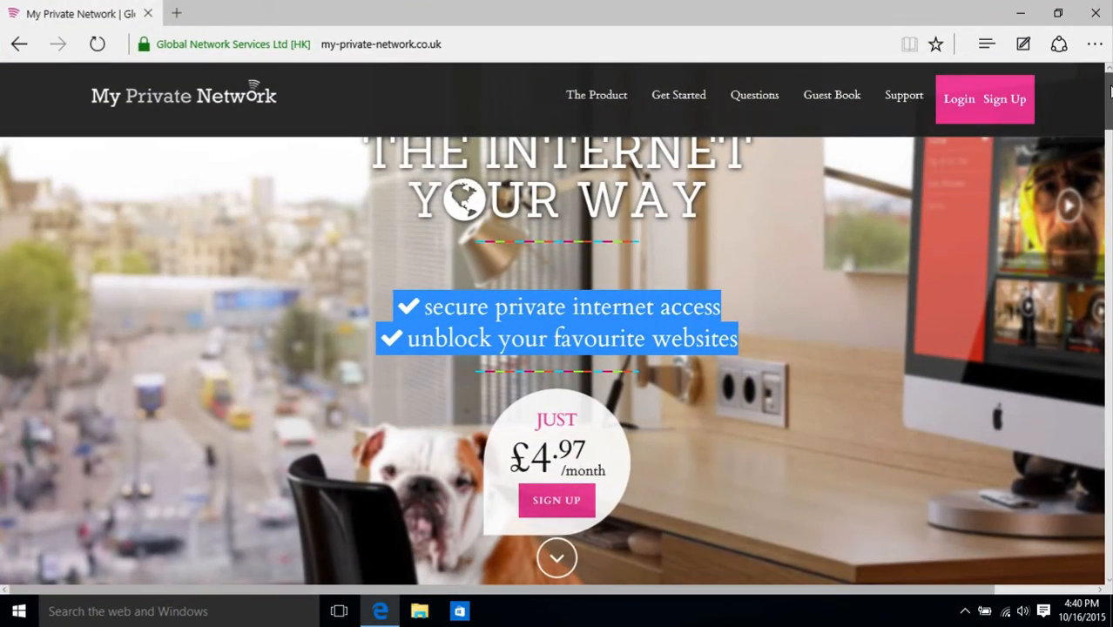
Open the info icon beside 'Your IP is' to view the Malaysian address details
{"action": "scroll", "scroll_direction": "down", "scroll_amount": 3}
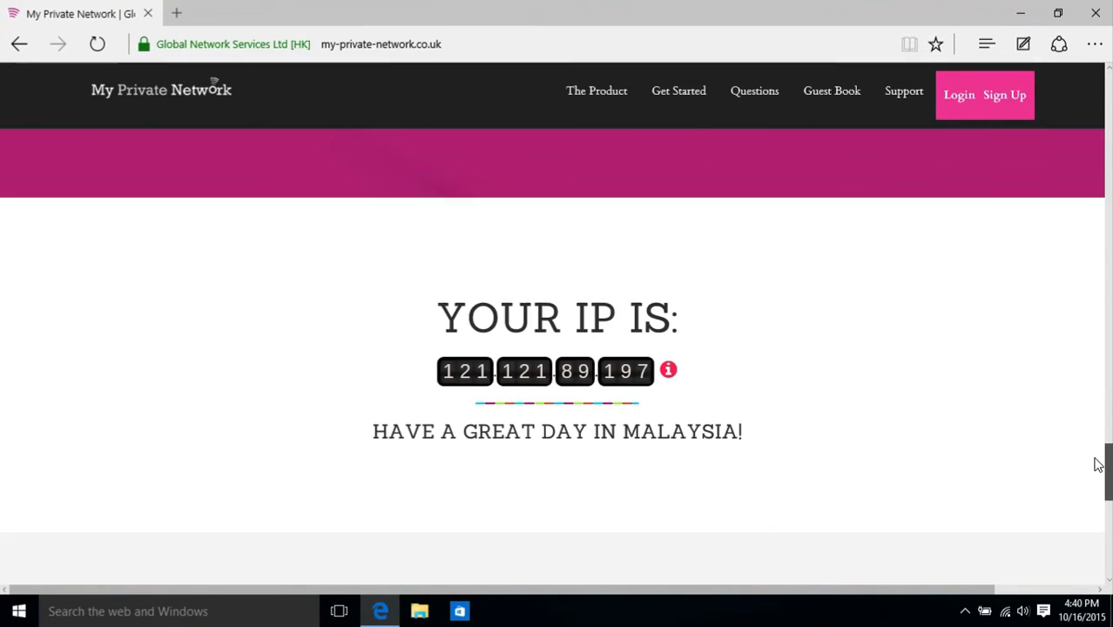
{"action": "scroll", "scroll_direction": "down", "scroll_amount": 3}
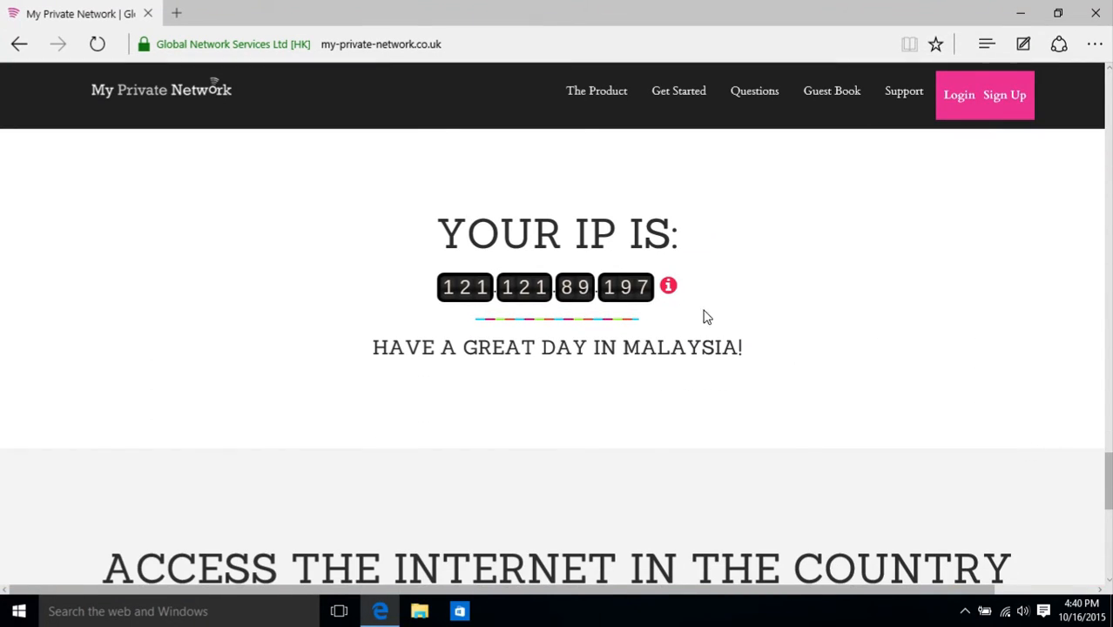
{"action": "left_click", "coordinate": [669, 286]}
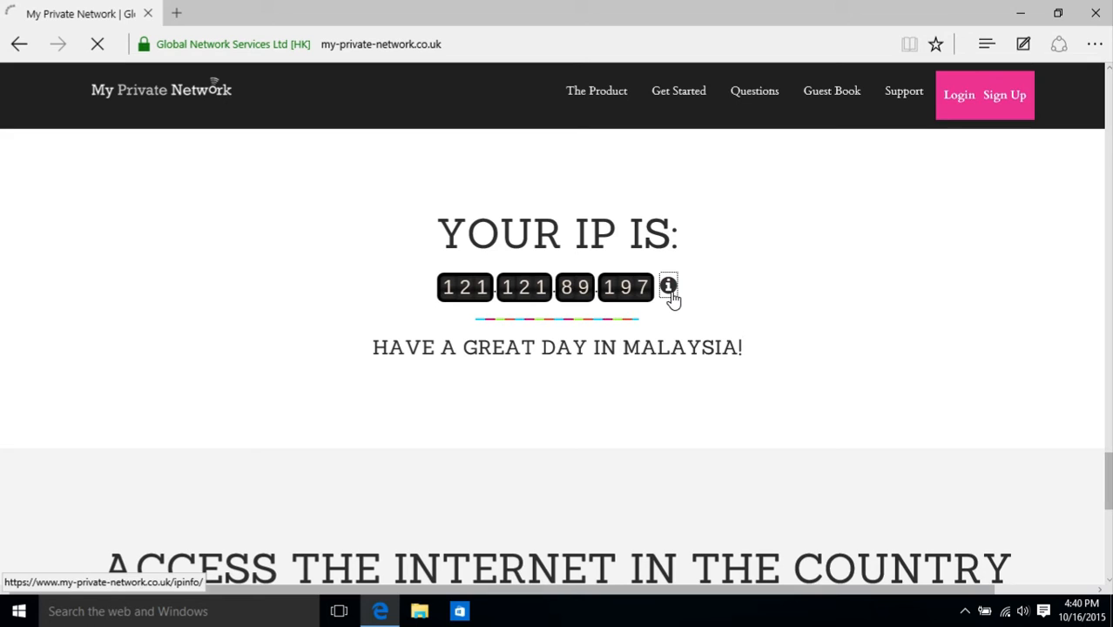
{"action": "left_click", "coordinate": [667, 286]}
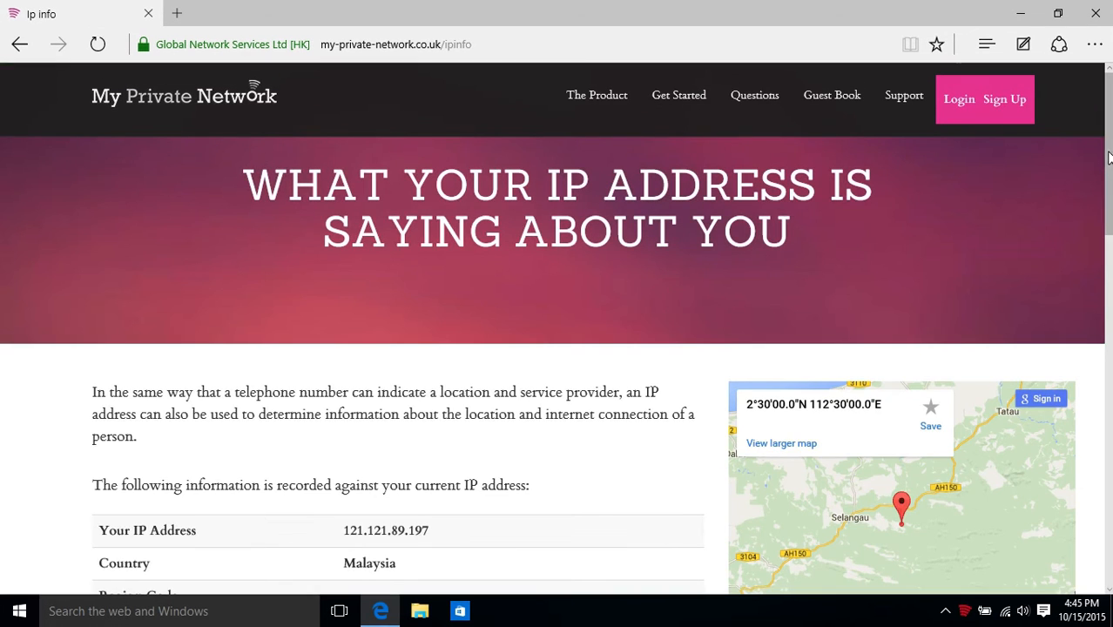
{"action": "scroll", "scroll_direction": "down", "scroll_amount": 3}
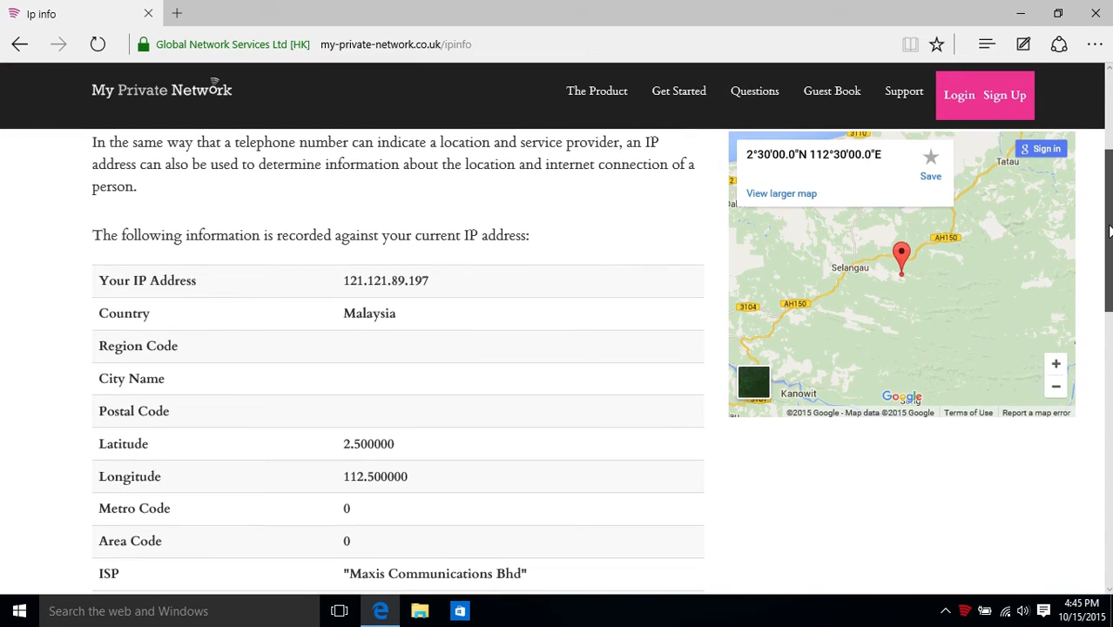
{"action": "mouse_move", "coordinate": [984, 273]}
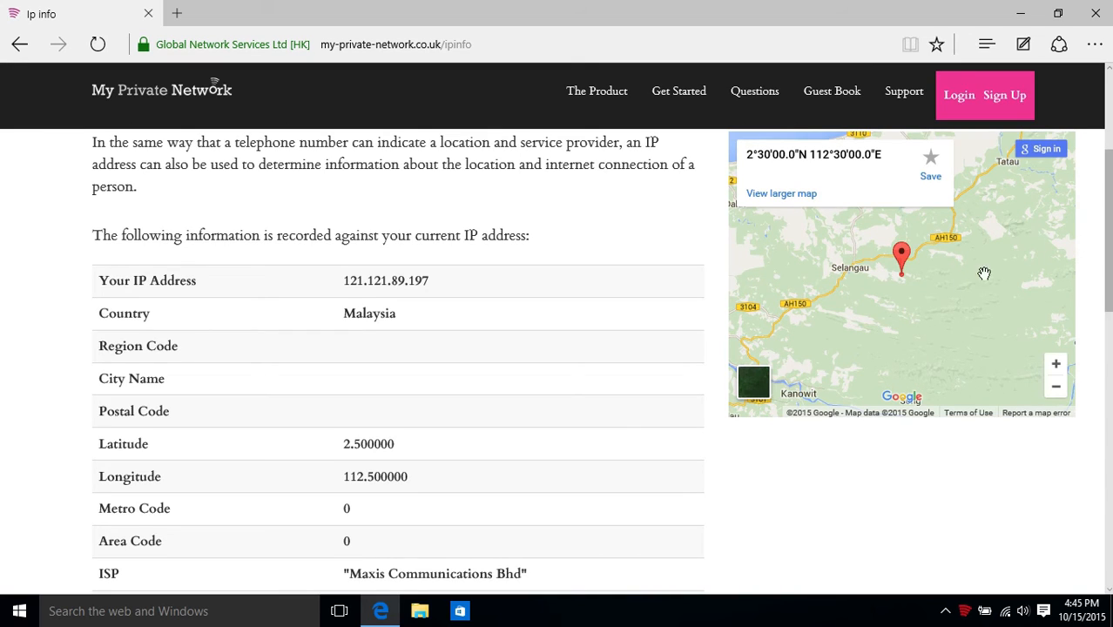
{"action": "mouse_move", "coordinate": [618, 367]}
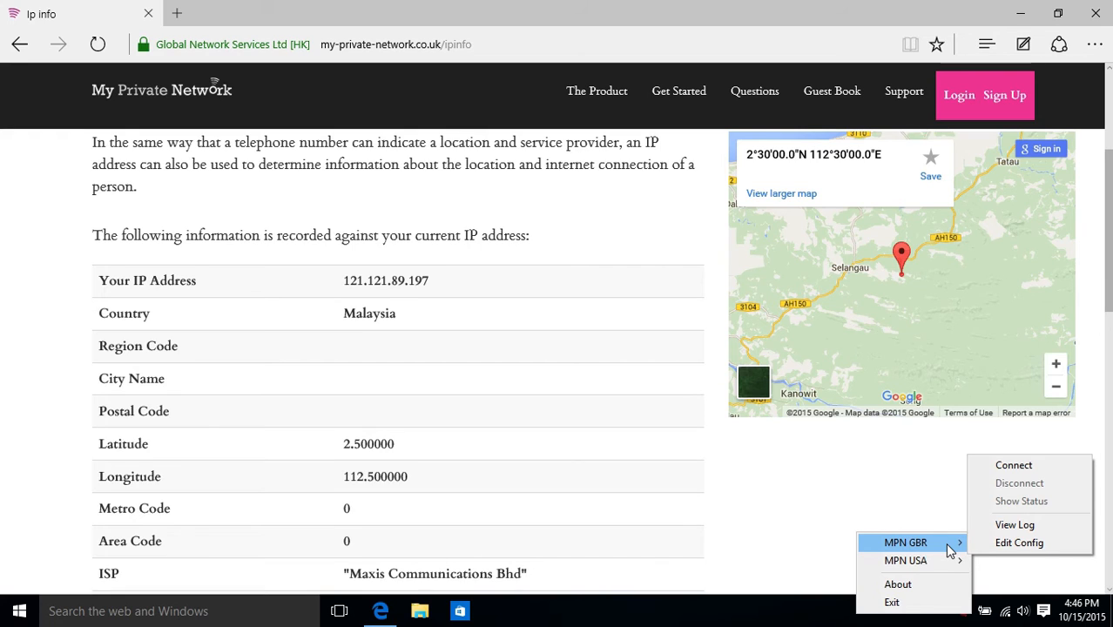
{"action": "mouse_move", "coordinate": [1014, 465]}
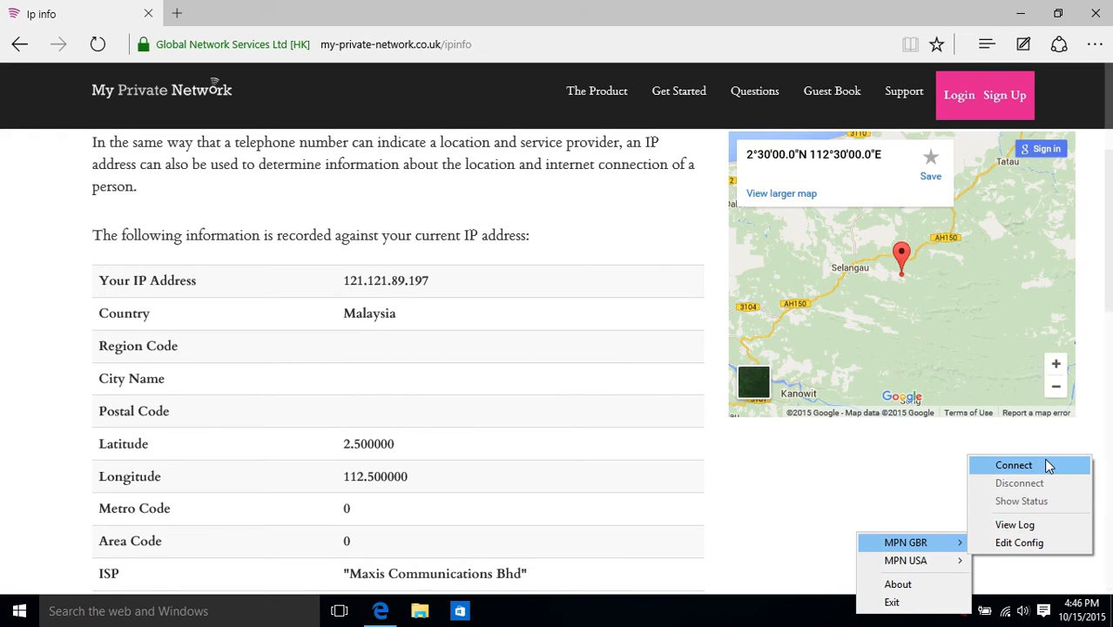
Connect to MPN GBR, dismiss the progress log, and reload the IP page
{"action": "left_click", "coordinate": [1014, 465]}
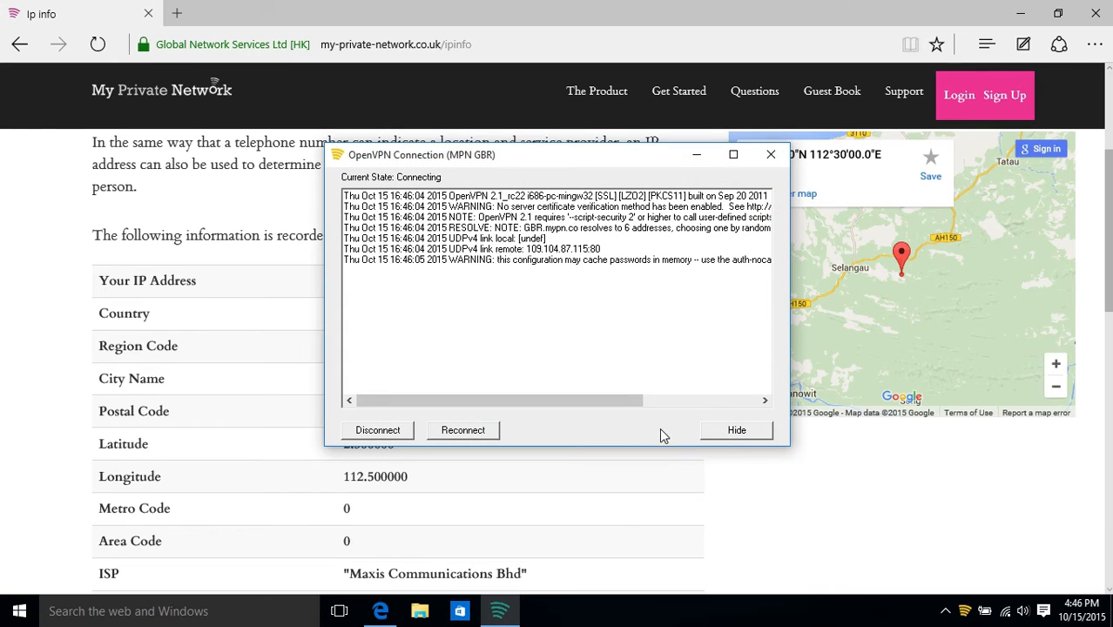
{"action": "mouse_move", "coordinate": [639, 431]}
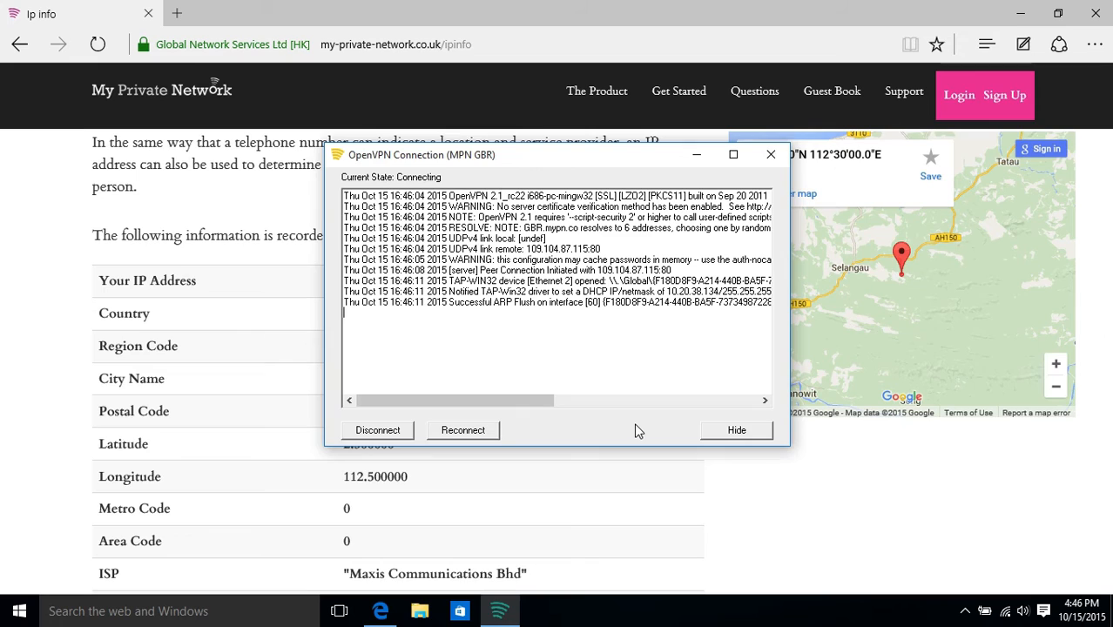
{"action": "left_click", "coordinate": [736, 429]}
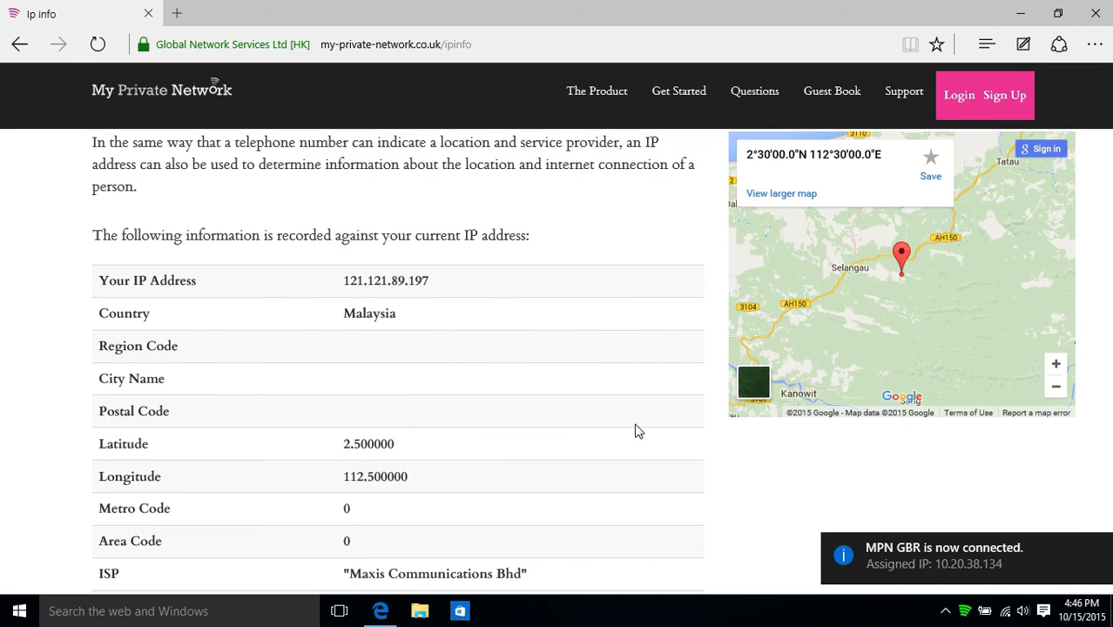
{"action": "mouse_move", "coordinate": [635, 426]}
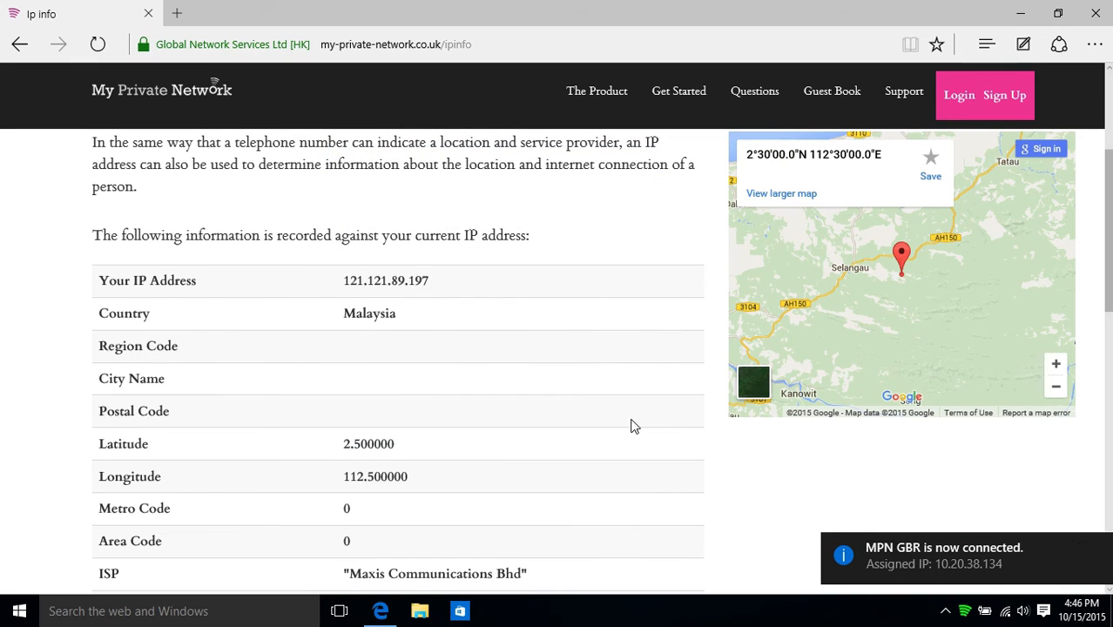
{"action": "mouse_move", "coordinate": [948, 620]}
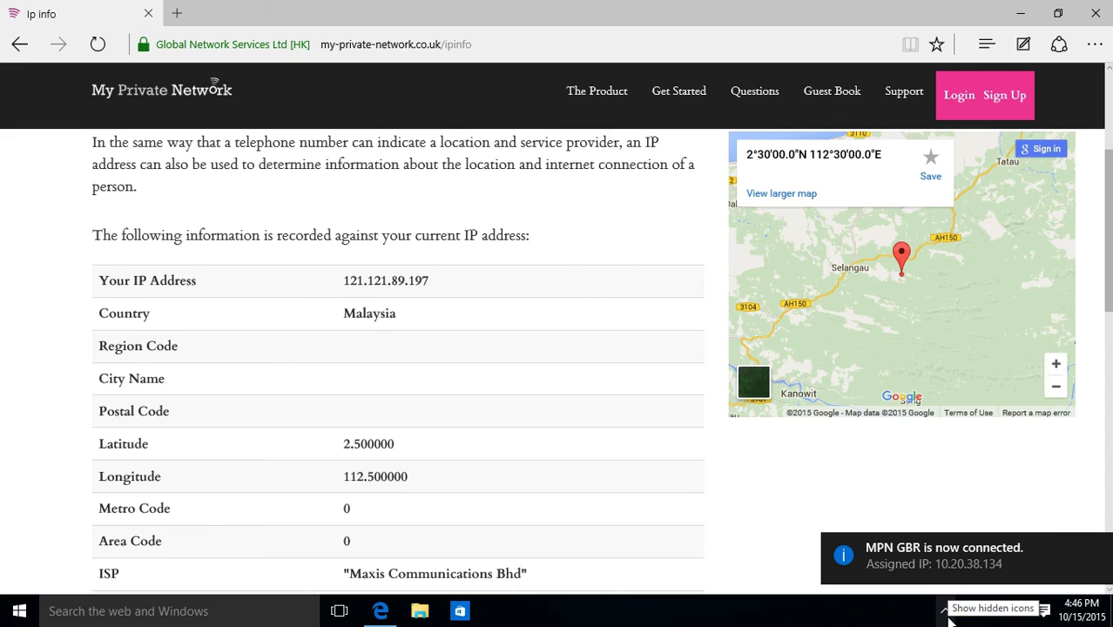
{"action": "mouse_move", "coordinate": [604, 528]}
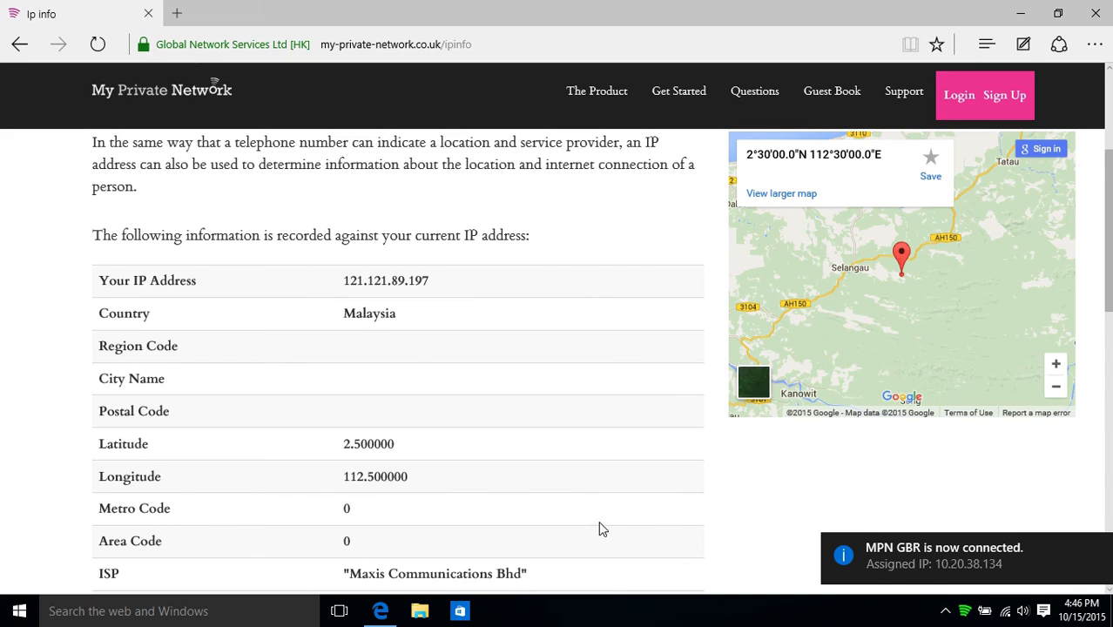
{"action": "left_click", "coordinate": [98, 45]}
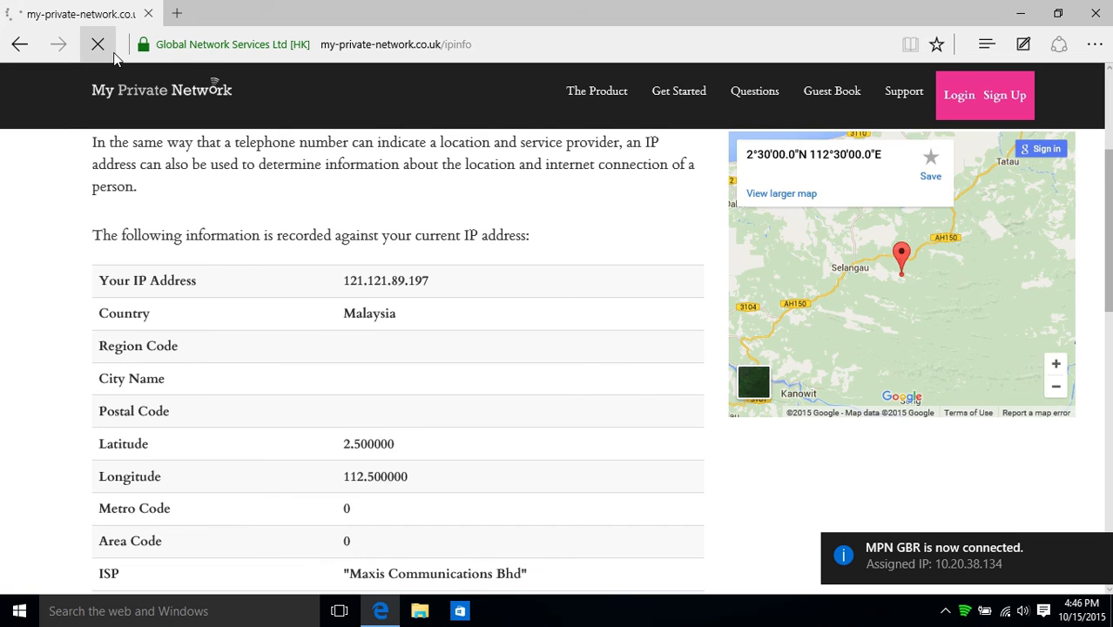
Reload the IP info page to show the United Kingdom address and London map
{"action": "left_click", "coordinate": [97, 44]}
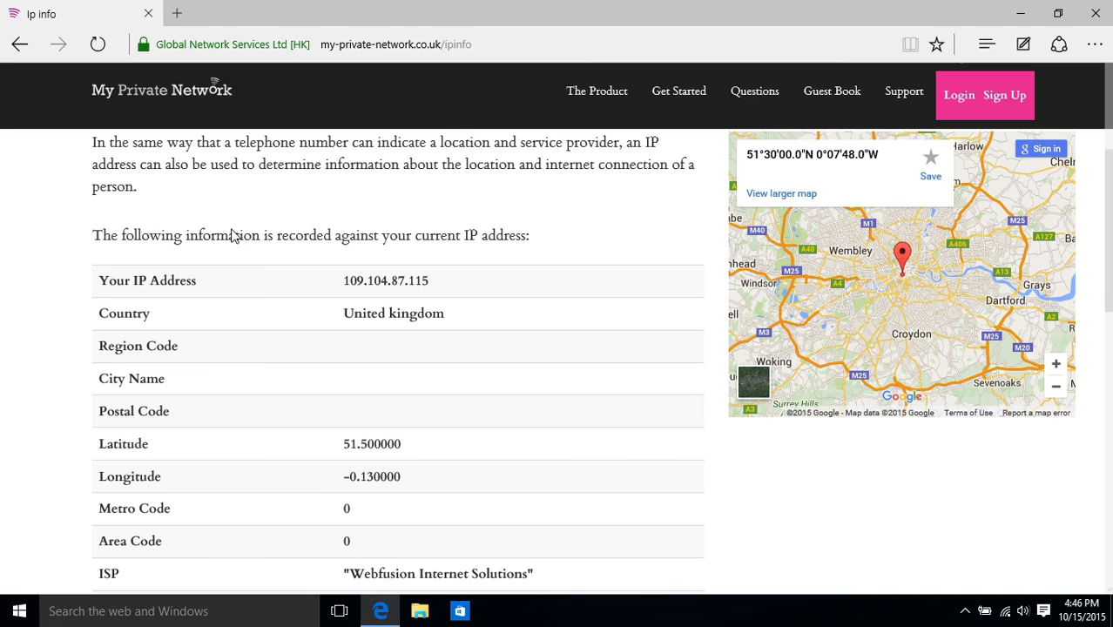
{"action": "mouse_move", "coordinate": [727, 465]}
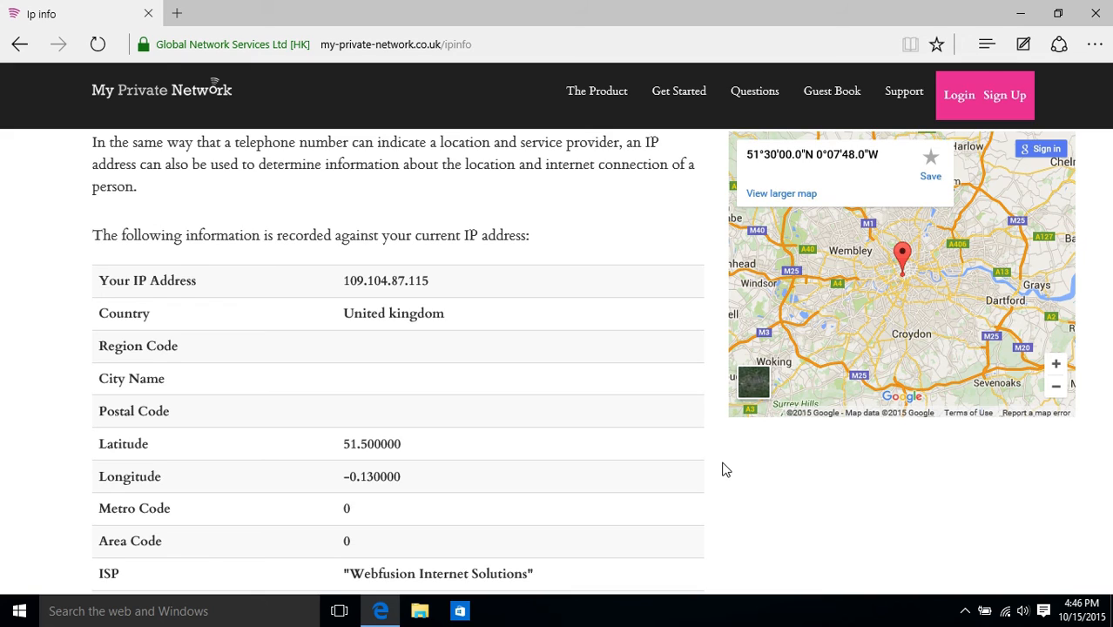
{"action": "mouse_move", "coordinate": [947, 605]}
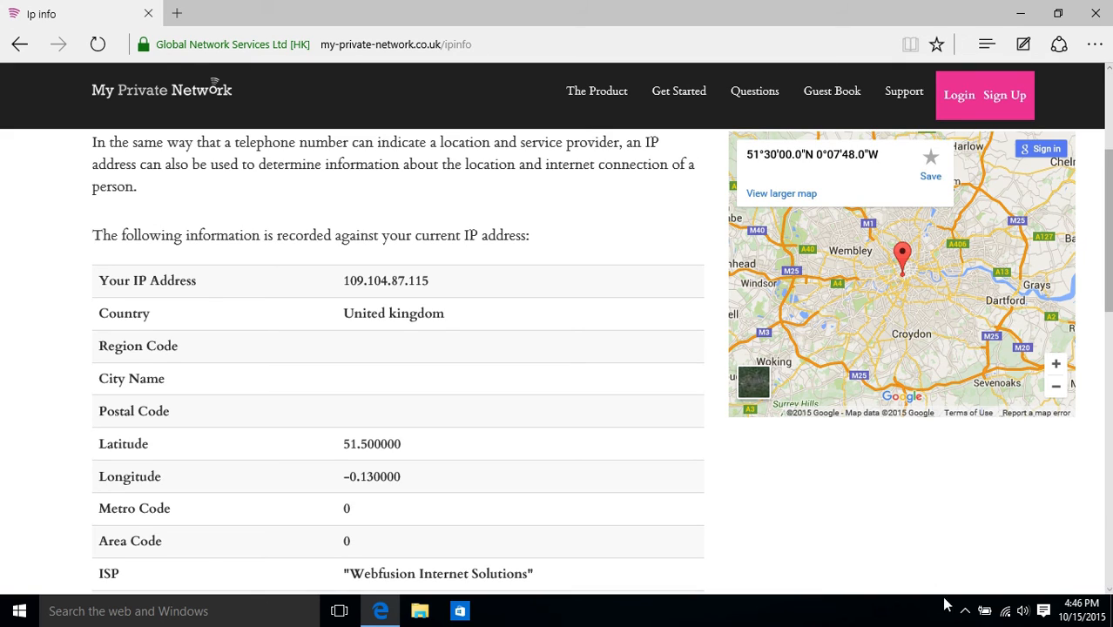
Expand the notification area's Show hidden icons arrow to reveal background apps
{"action": "left_click", "coordinate": [984, 580]}
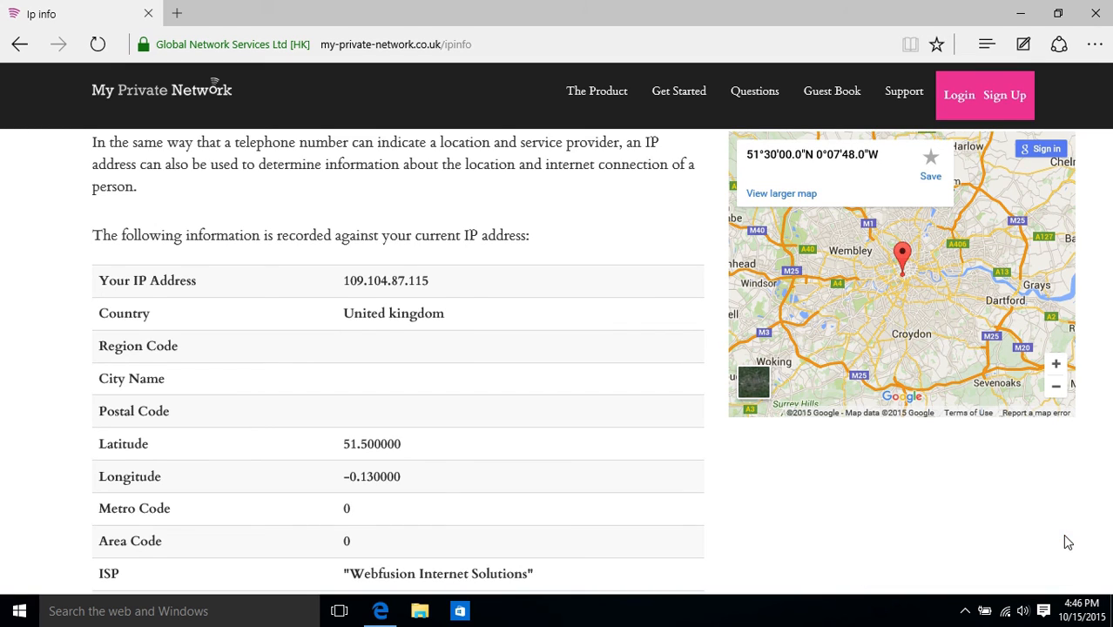
{"action": "left_click", "coordinate": [965, 609]}
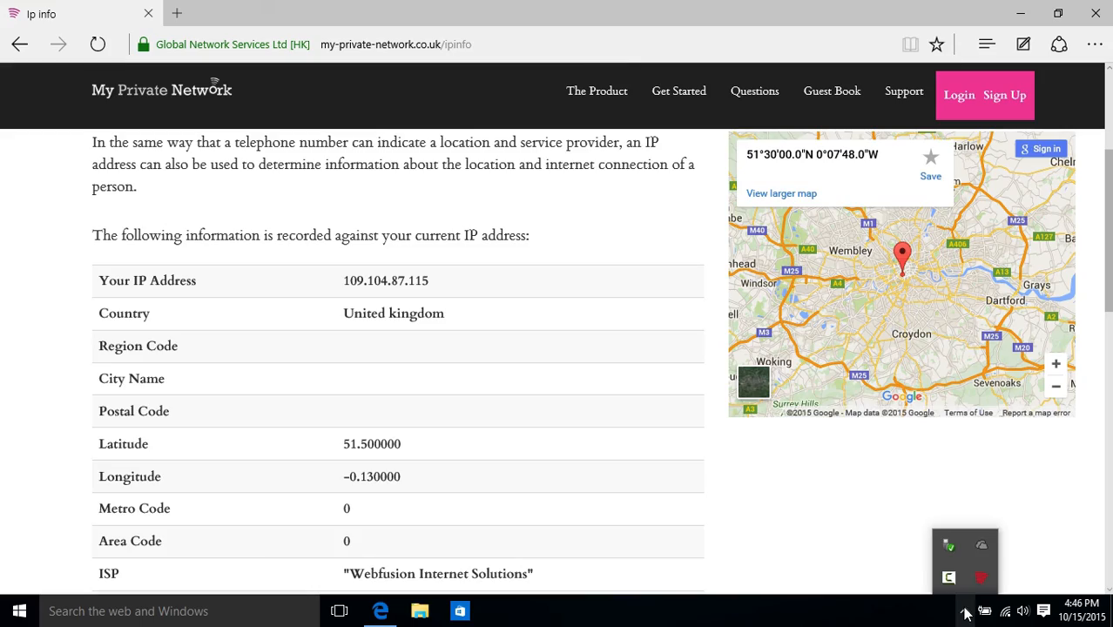